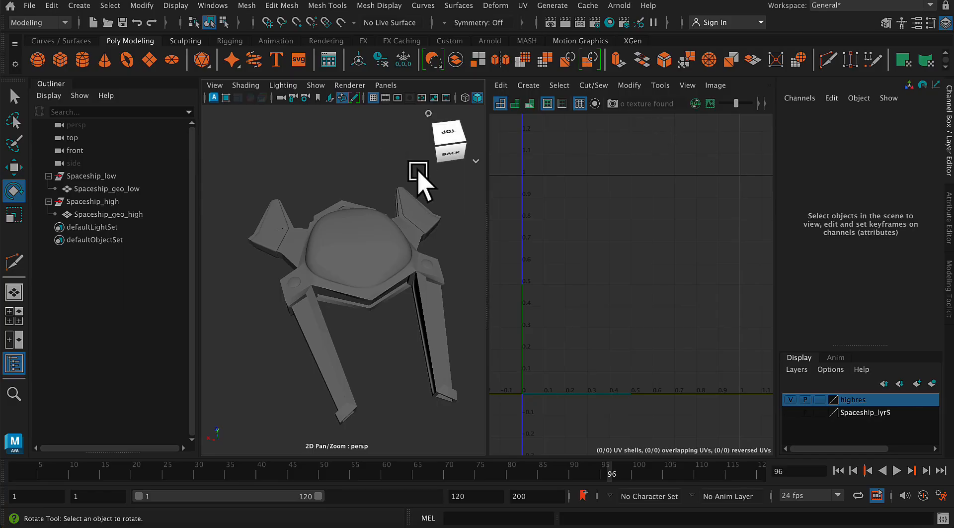
Select the high-poly spaceship mesh, then the low-poly spaceship mesh.
left_click(113, 214)
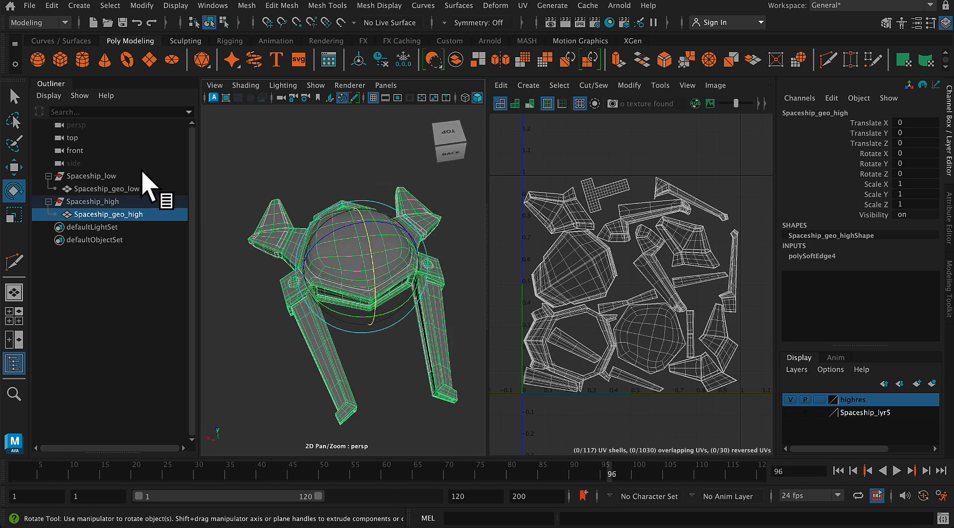
left_click(99, 175)
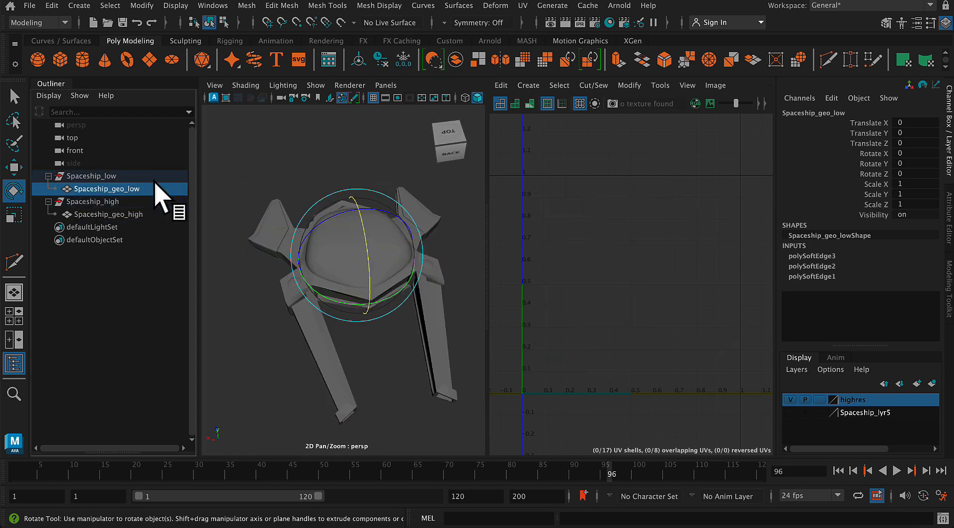
mouse_move(791, 425)
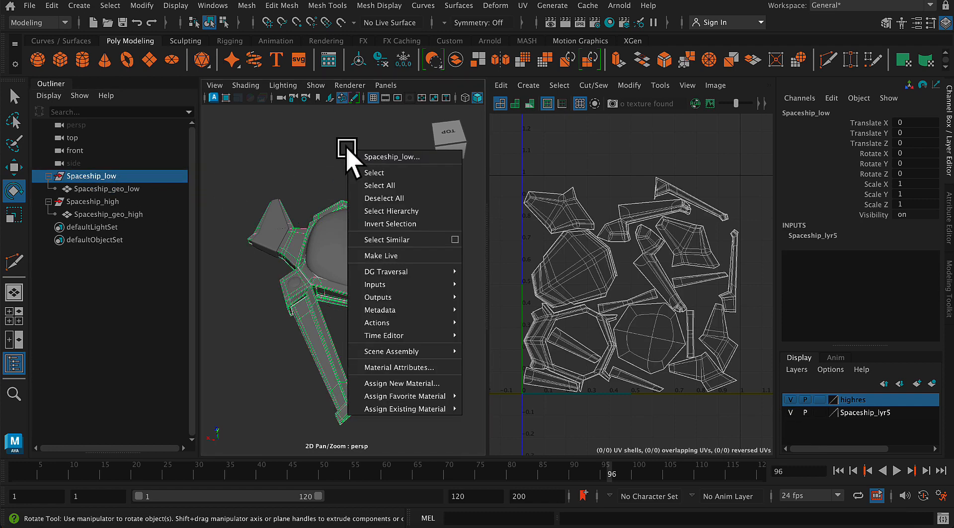
mouse_move(404, 367)
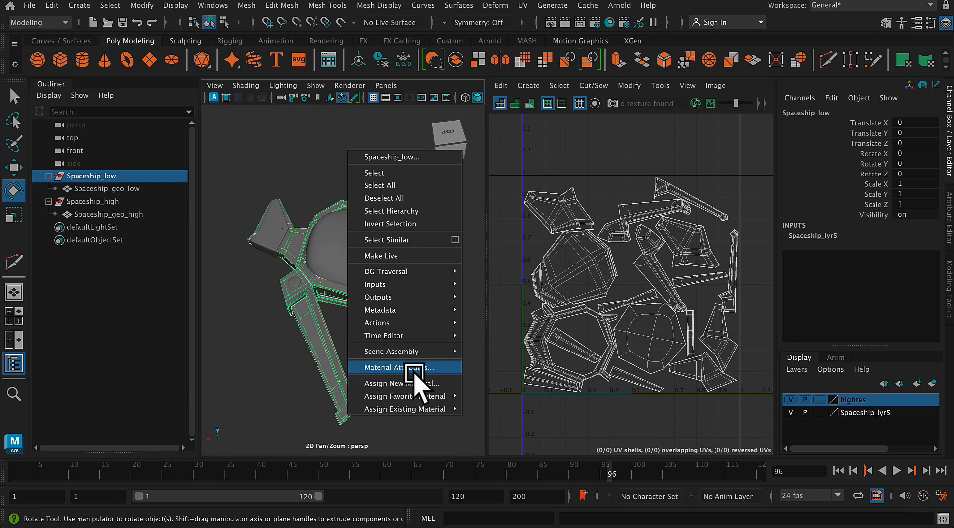
Assign a new material to Spaceship_low and browse the Arnold shader types.
left_click(401, 382)
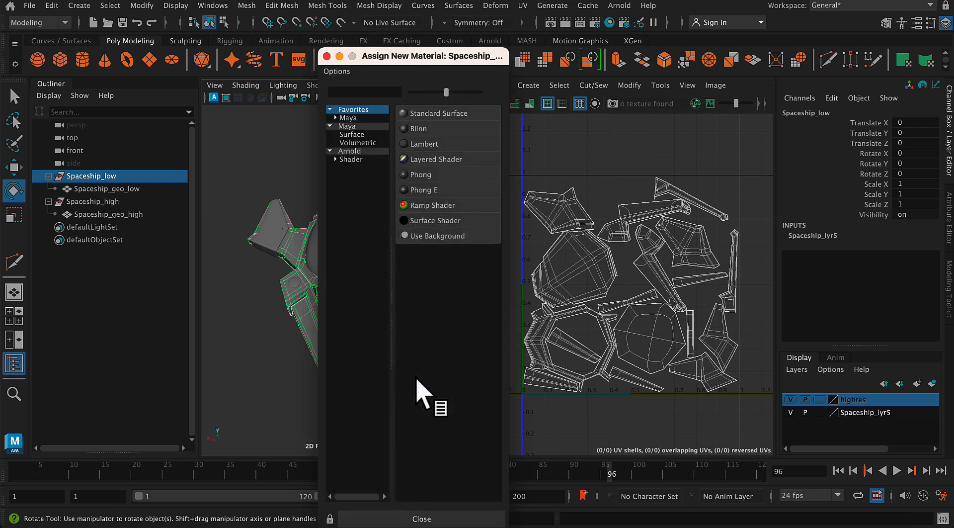
mouse_move(520, 174)
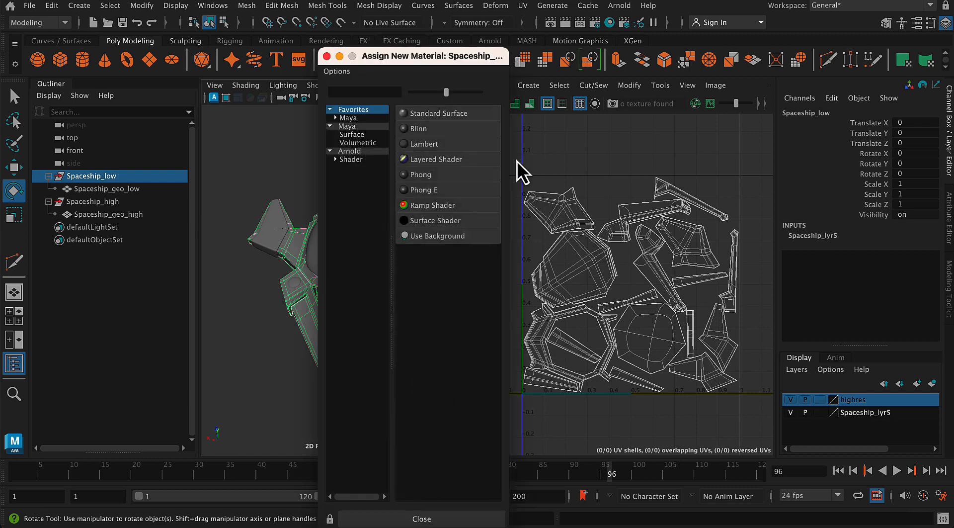
mouse_move(419, 126)
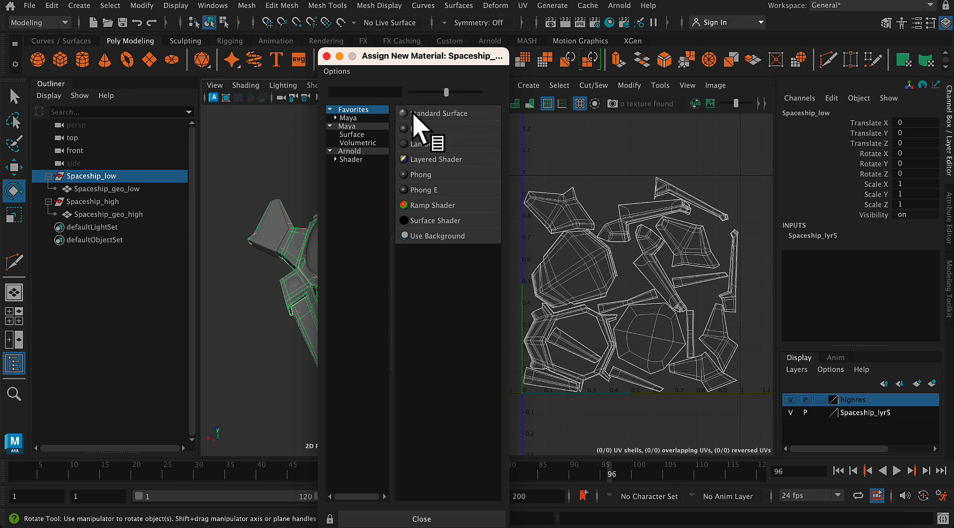
left_click(350, 159)
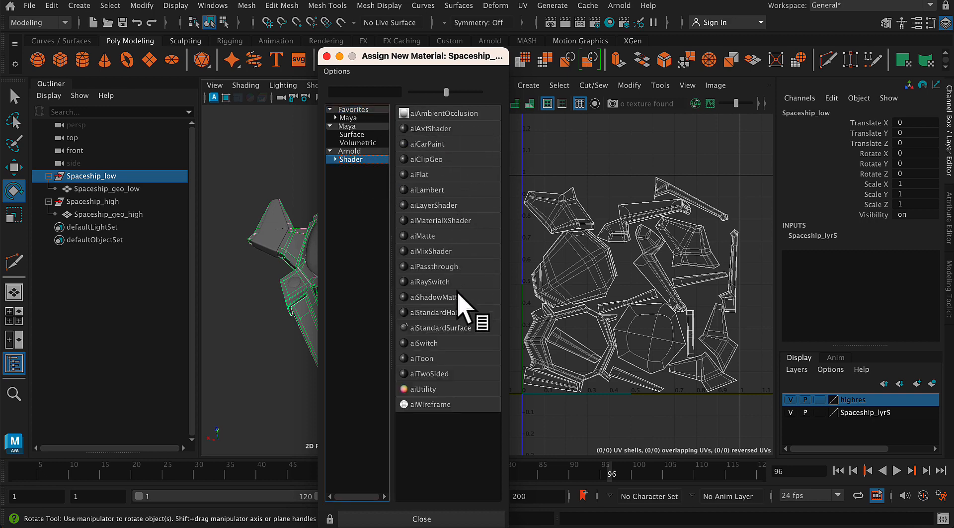
mouse_move(463, 353)
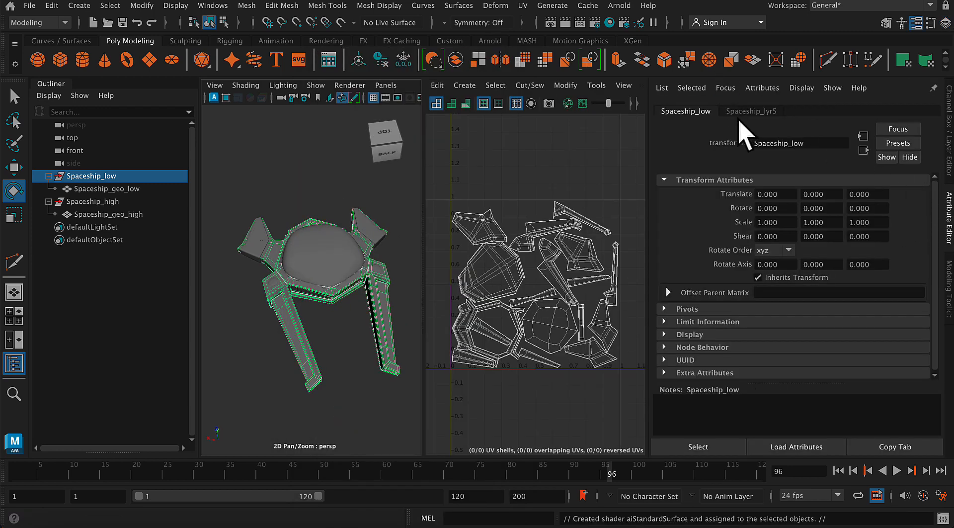
Rename the low-poly spaceship's aiStandardSurface1 material to aiSpaceship in the Attribute Editor.
left_click(751, 110)
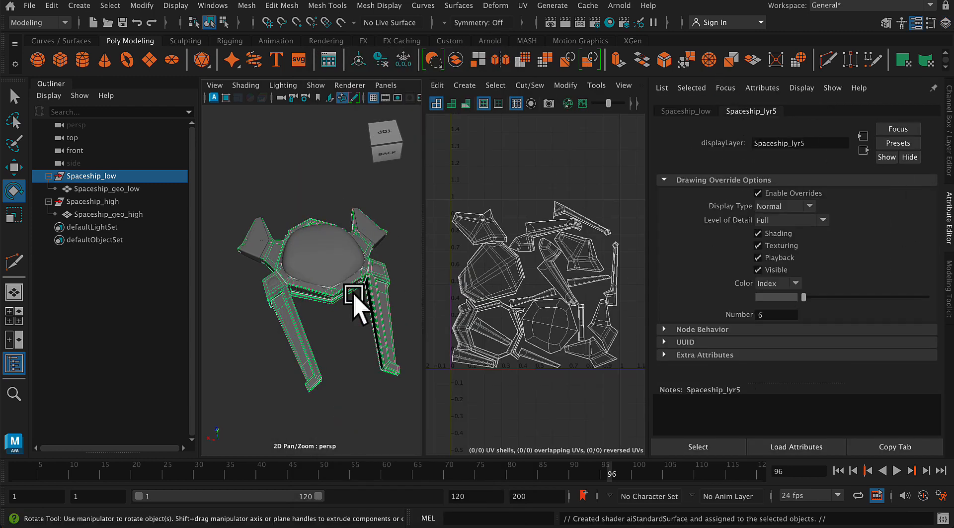
left_click(114, 214)
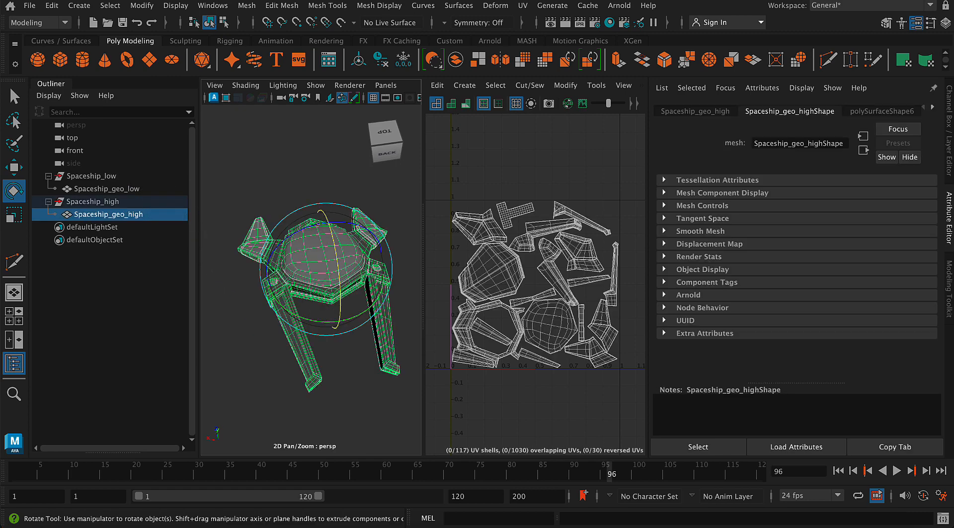
mouse_move(942, 121)
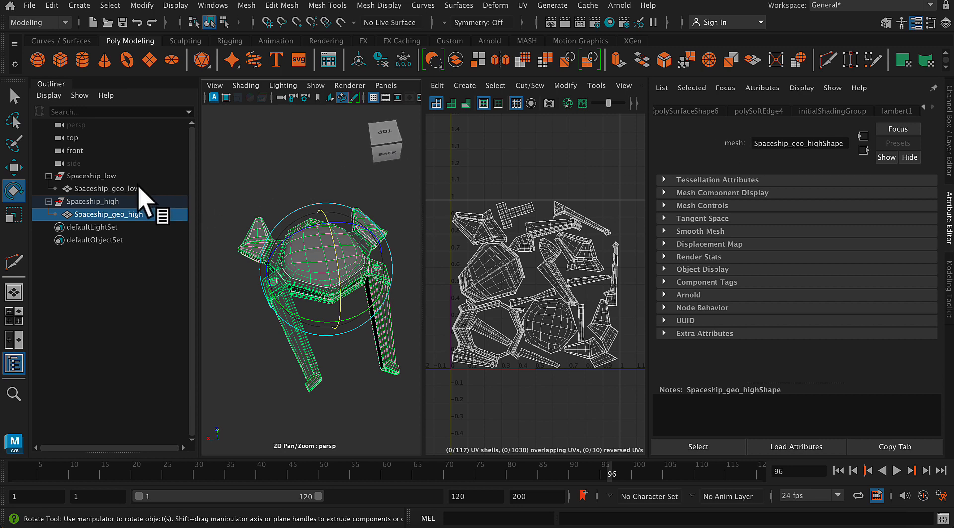
left_click(90, 175)
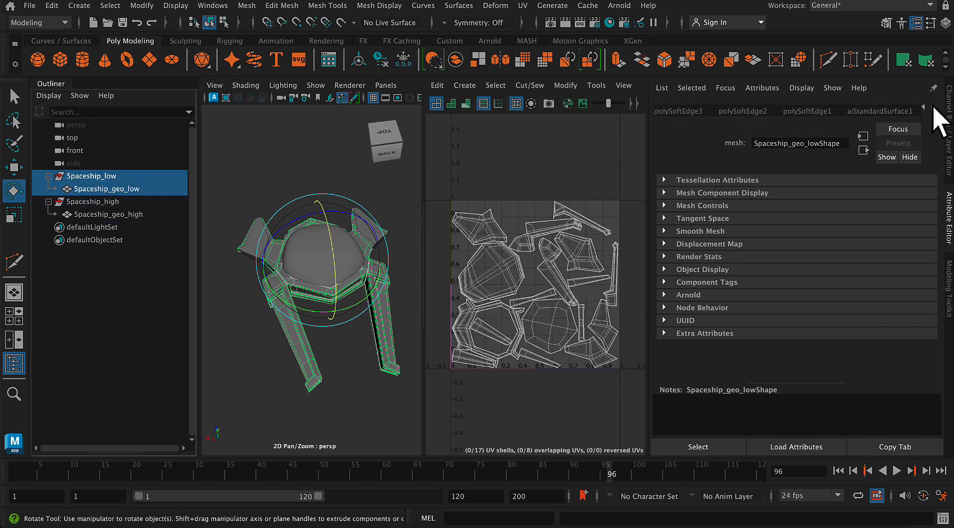
left_click(878, 110)
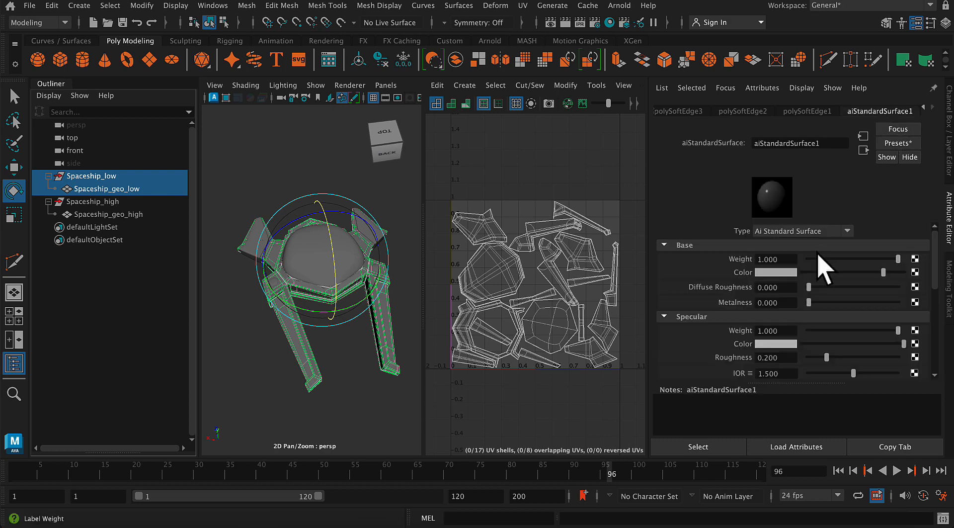
mouse_move(791, 259)
type("aiSpaceshi")
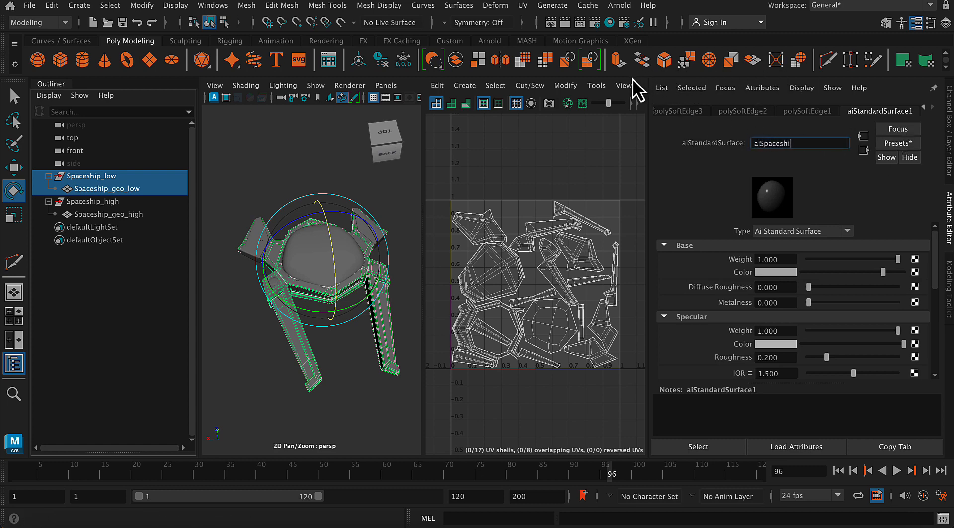
left_click(776, 272)
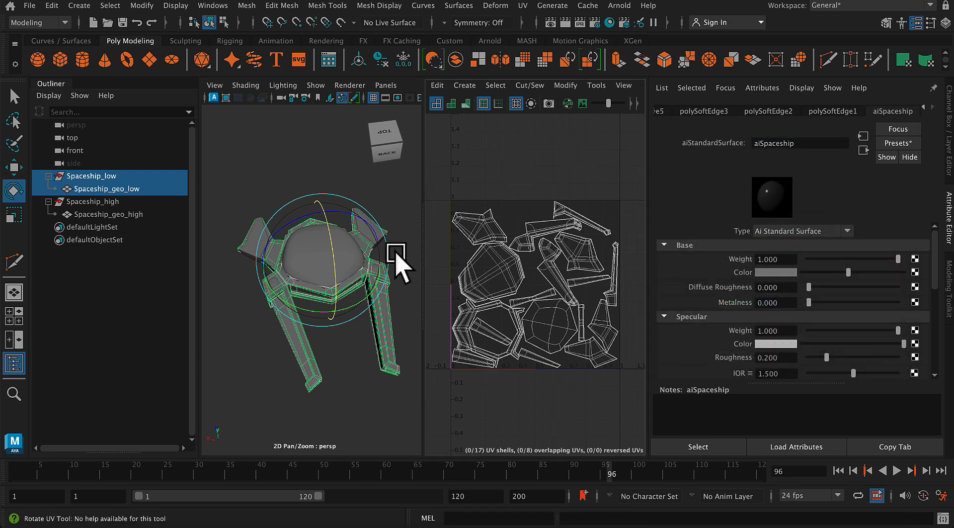
left_click(94, 202)
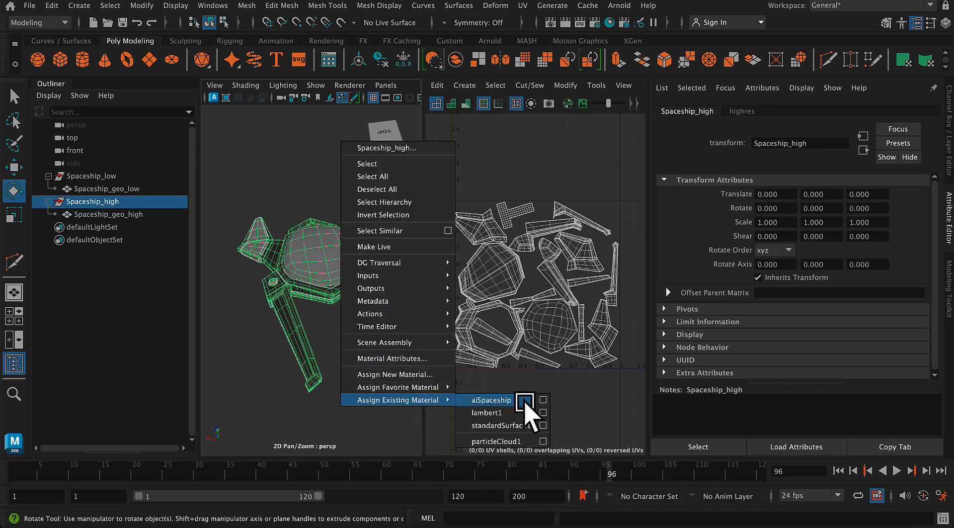
Assign the existing aiSpaceship material to Spaceship_high from its marking menu.
left_click(491, 400)
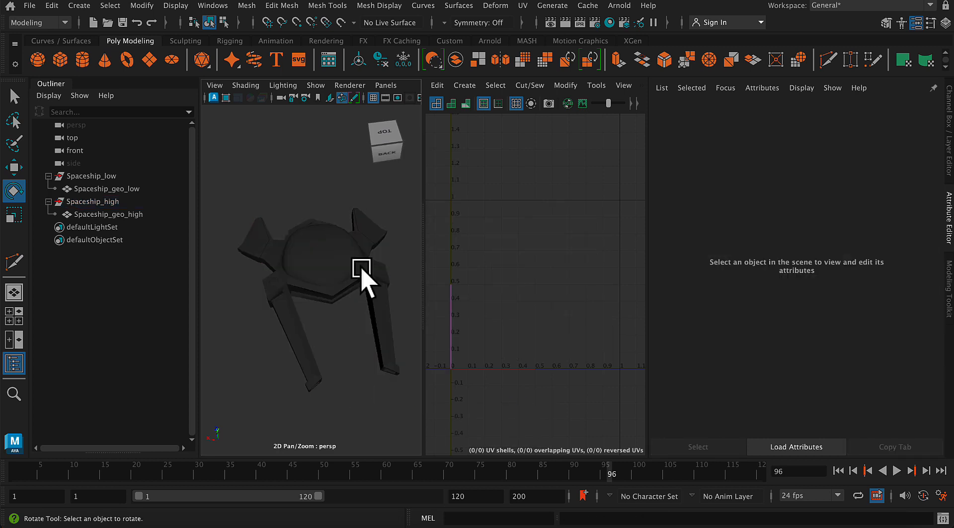
Delete Spaceship_geo_low's construction history and apply Mesh Display > Soften Edge.
left_click(91, 175)
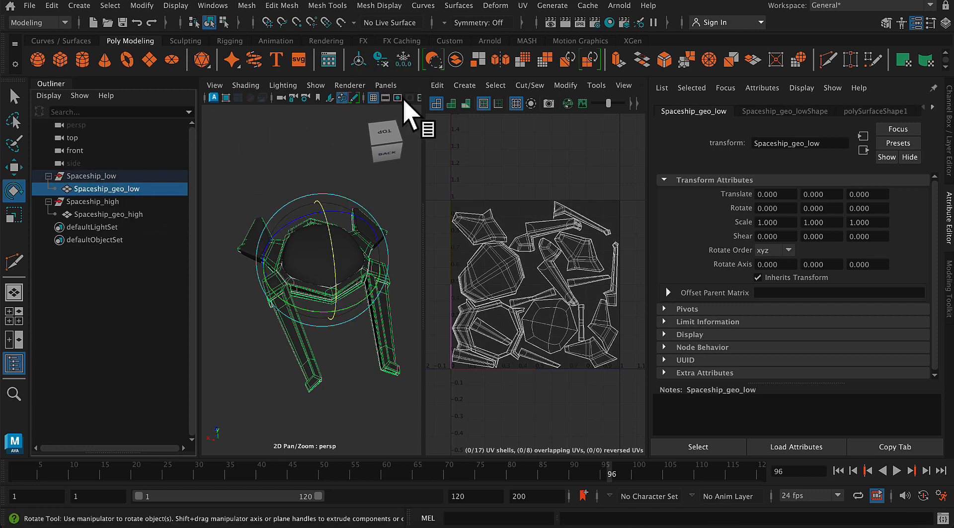
left_click(377, 59)
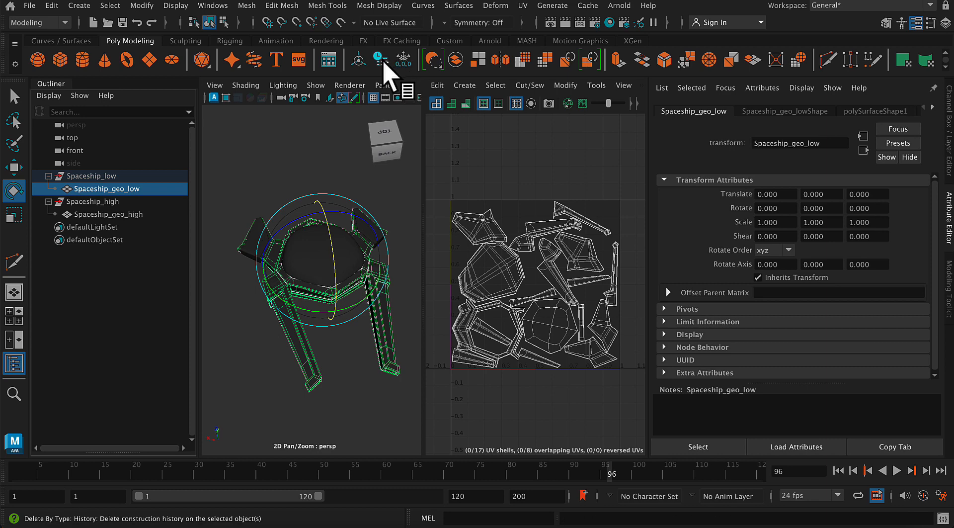
left_click(91, 176)
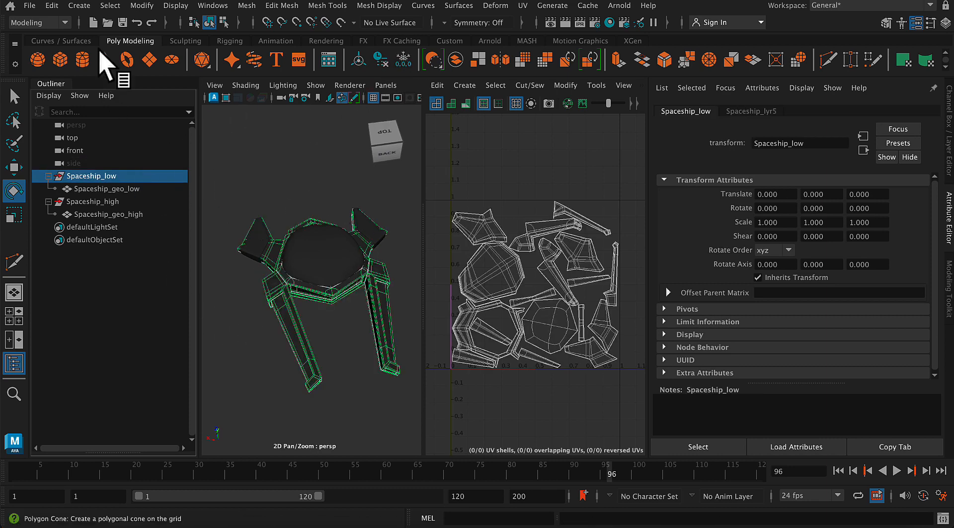
left_click(379, 6)
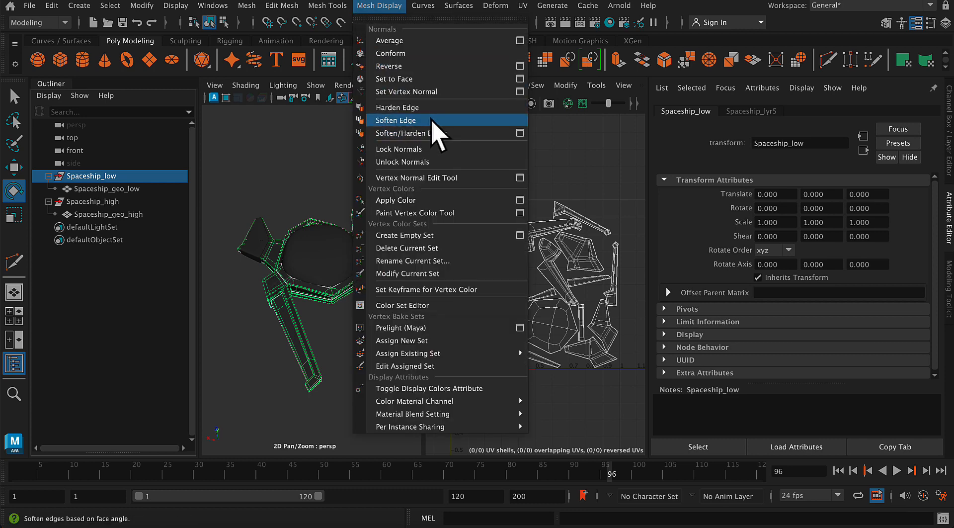
left_click(396, 119)
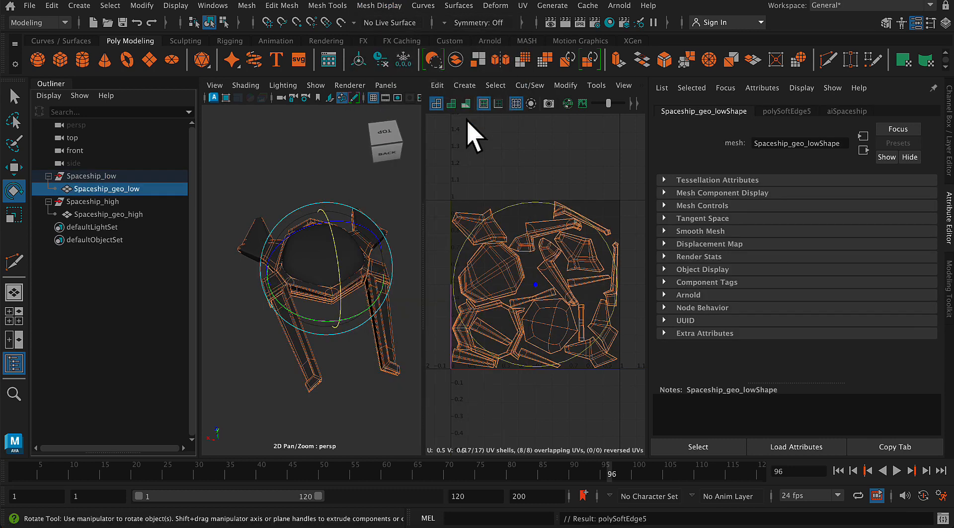
left_click(30, 6)
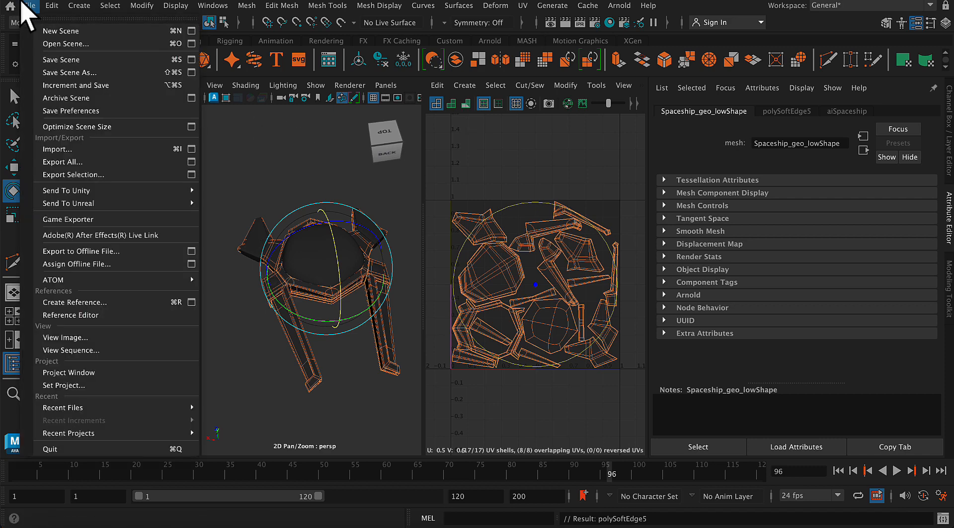
Export the selected low-poly mesh as Spaceship_low.obj in OBJexport format, replacing the file.
left_click(73, 175)
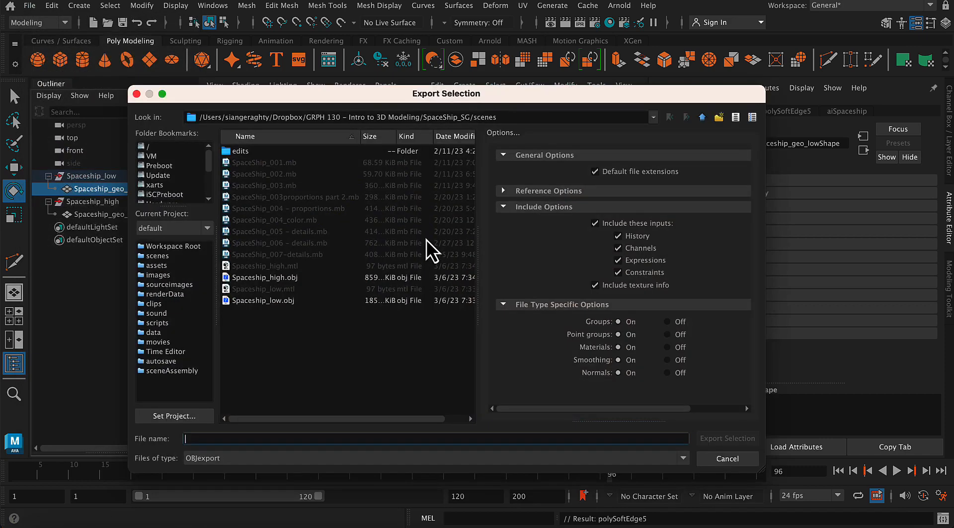
left_click(263, 300)
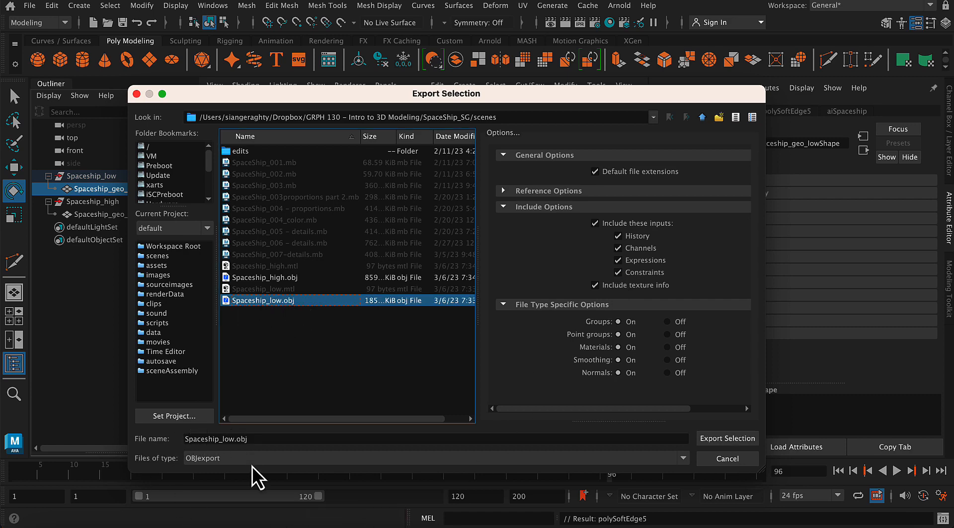
left_click(682, 457)
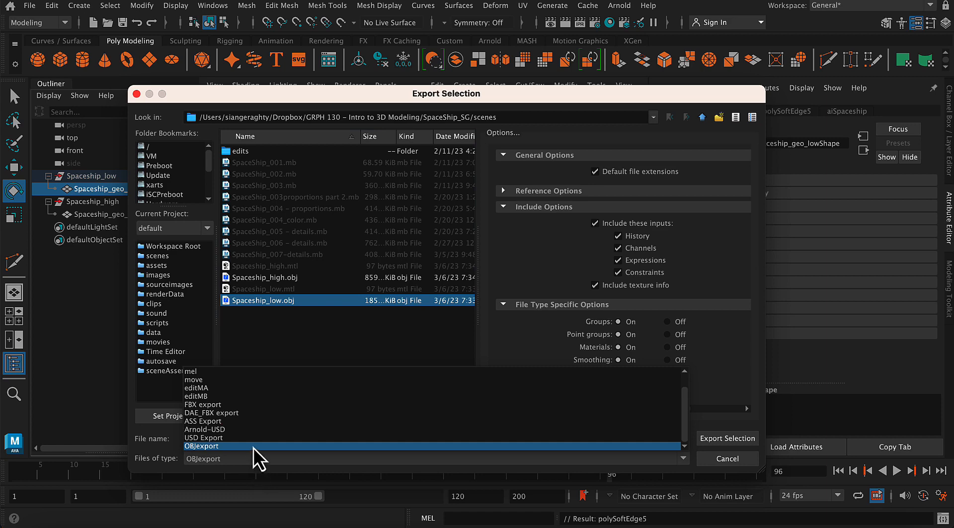
left_click(203, 445)
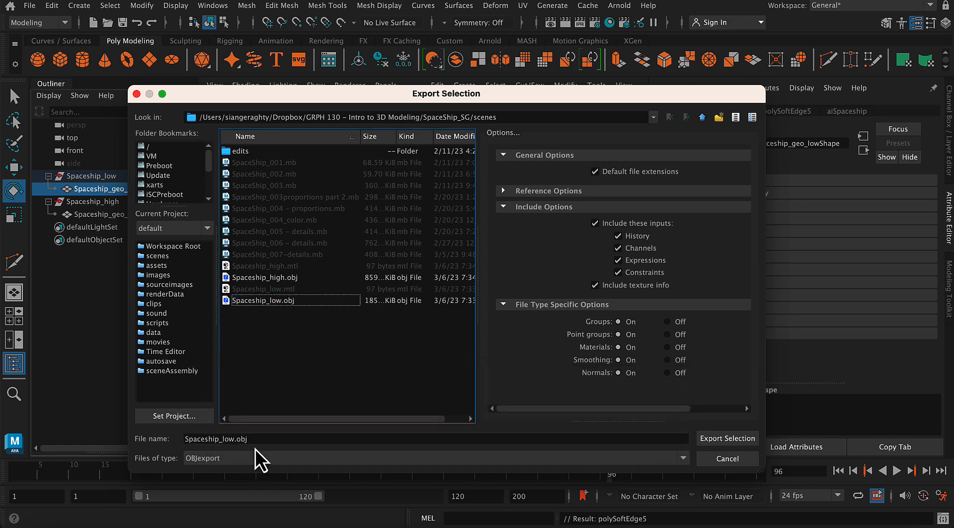
left_click(727, 438)
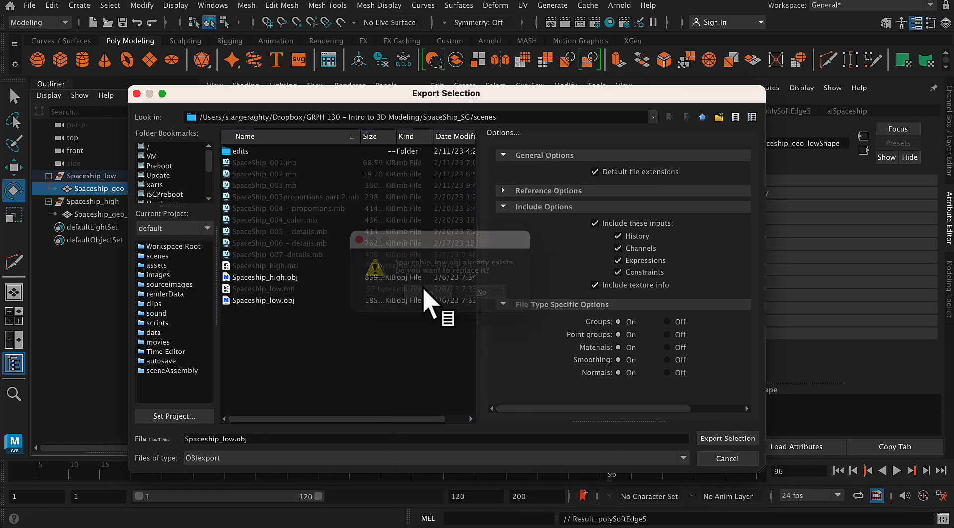
left_click(481, 292)
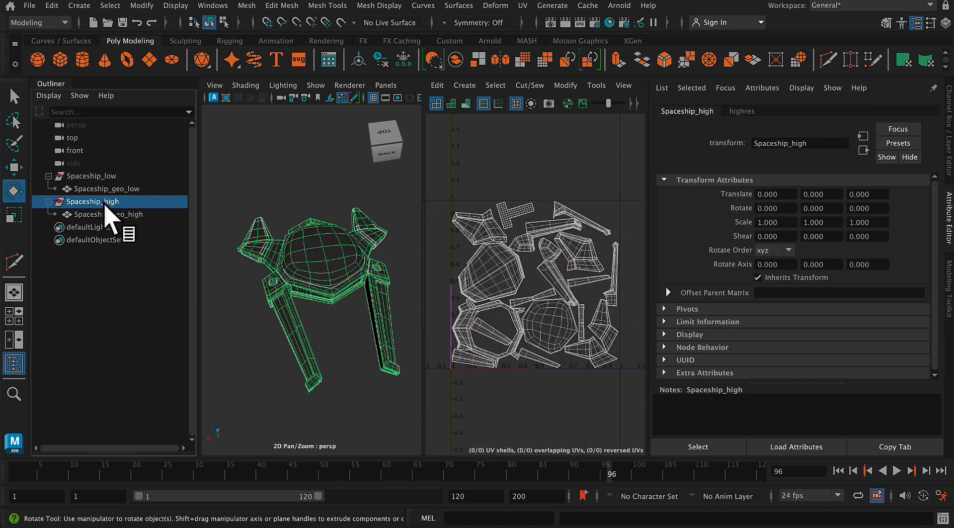
Select Spaceship_geo_high and apply Mesh Display > Soften Edge to it.
left_click(111, 213)
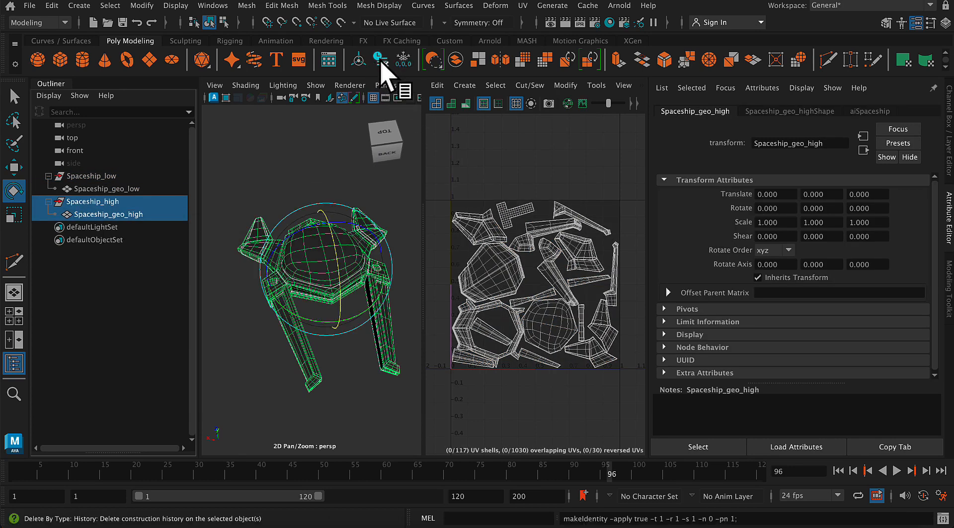
mouse_move(379, 6)
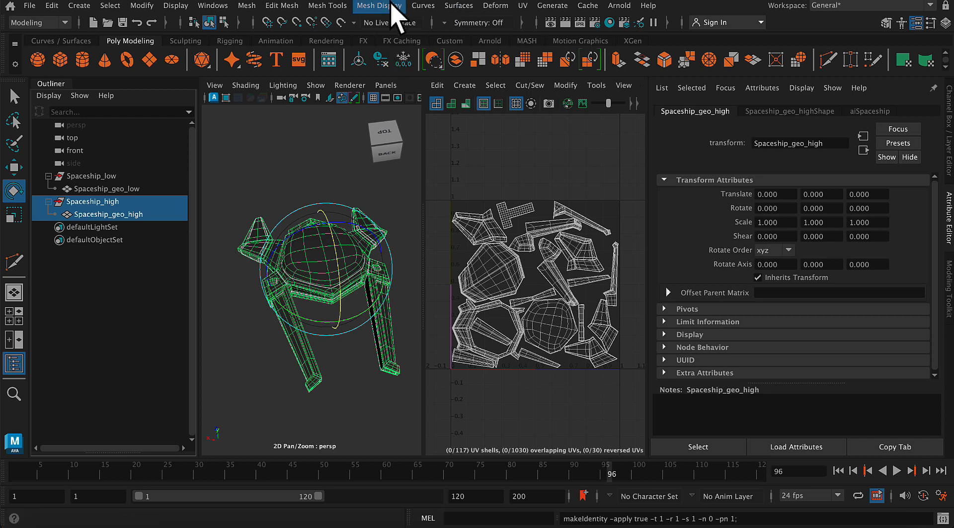
left_click(379, 6)
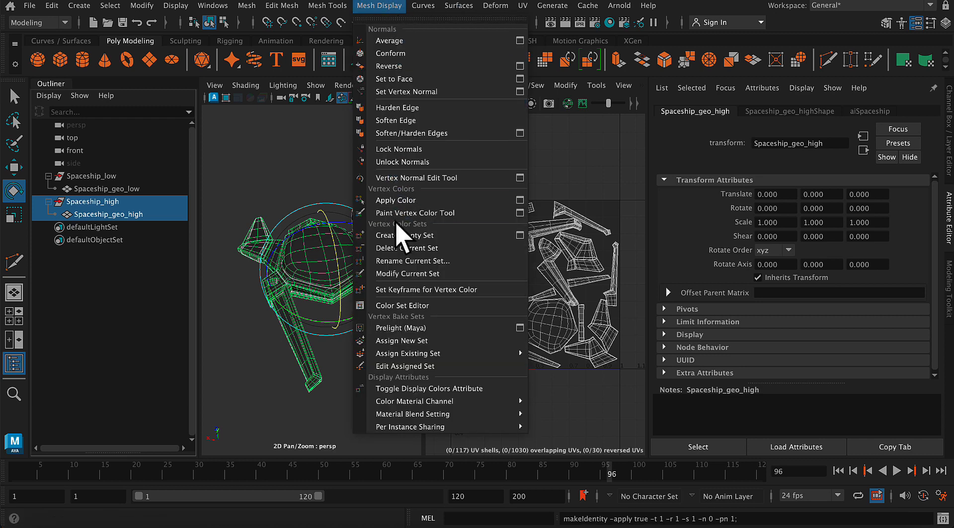
mouse_move(444, 213)
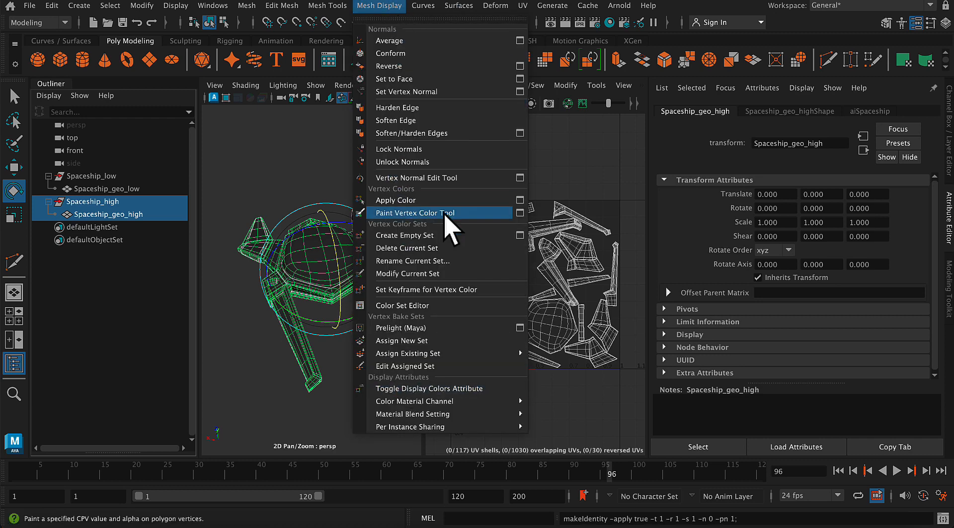
mouse_move(410, 120)
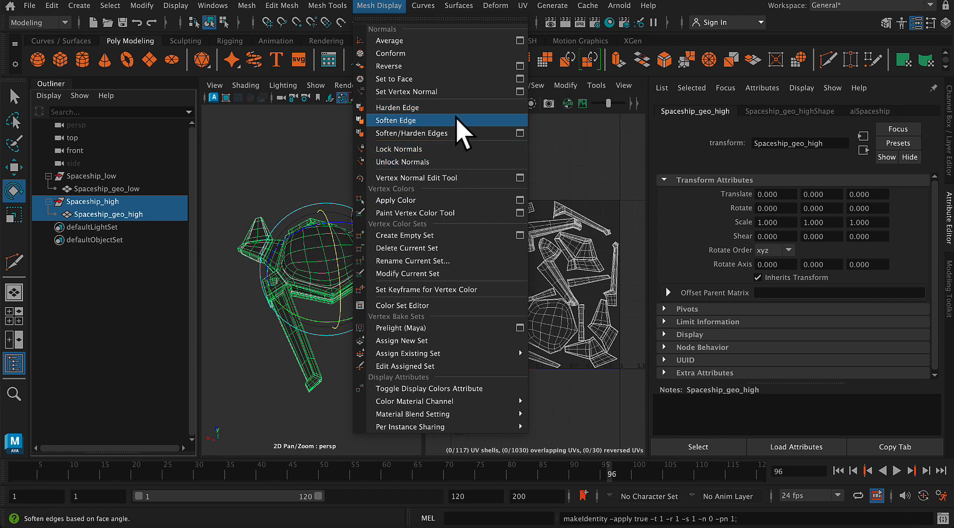
left_click(396, 120)
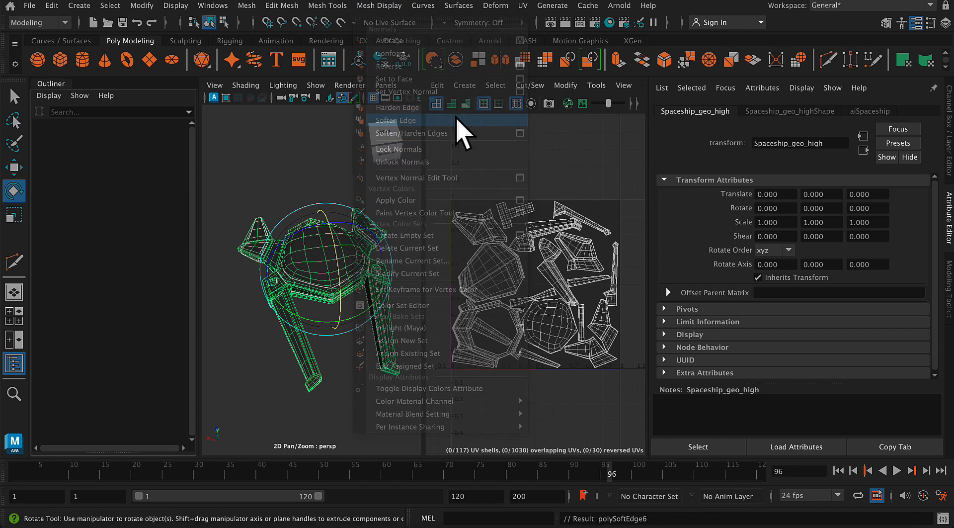
left_click(395, 120)
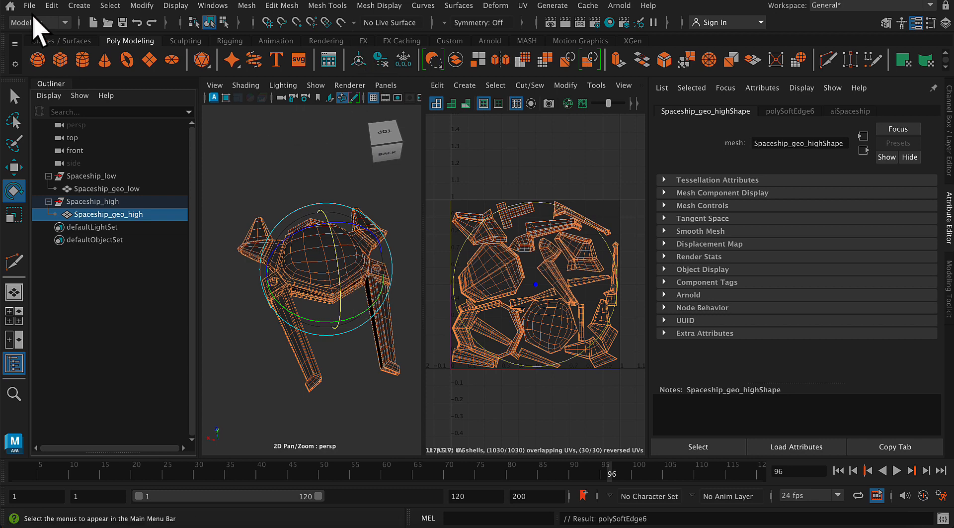
Export the selected high-poly mesh as Spaceship_high.obj in OBJexport format, confirming replacement.
left_click(28, 5)
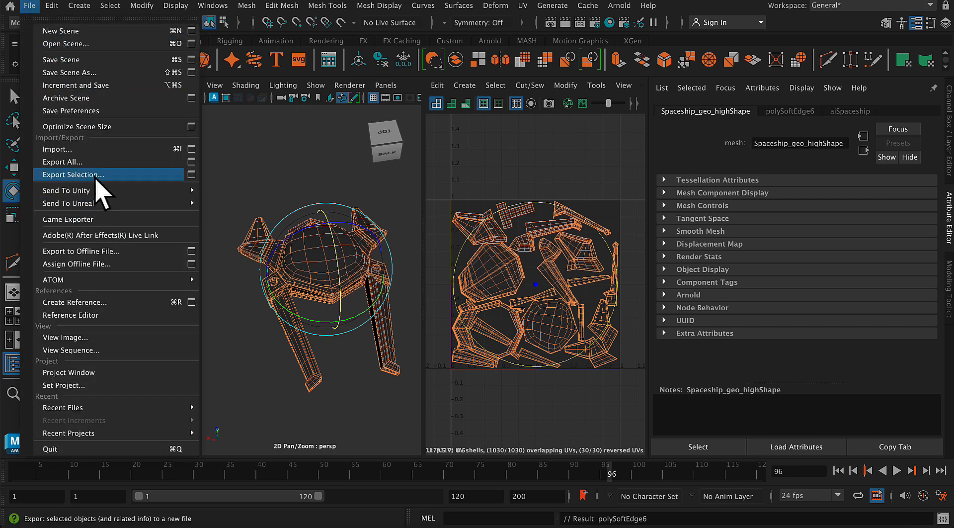
left_click(73, 174)
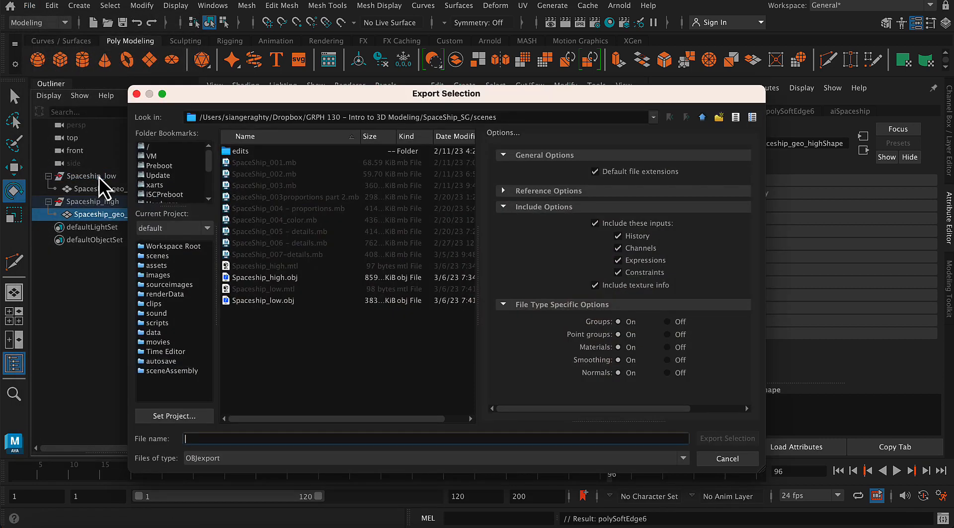
left_click(264, 277)
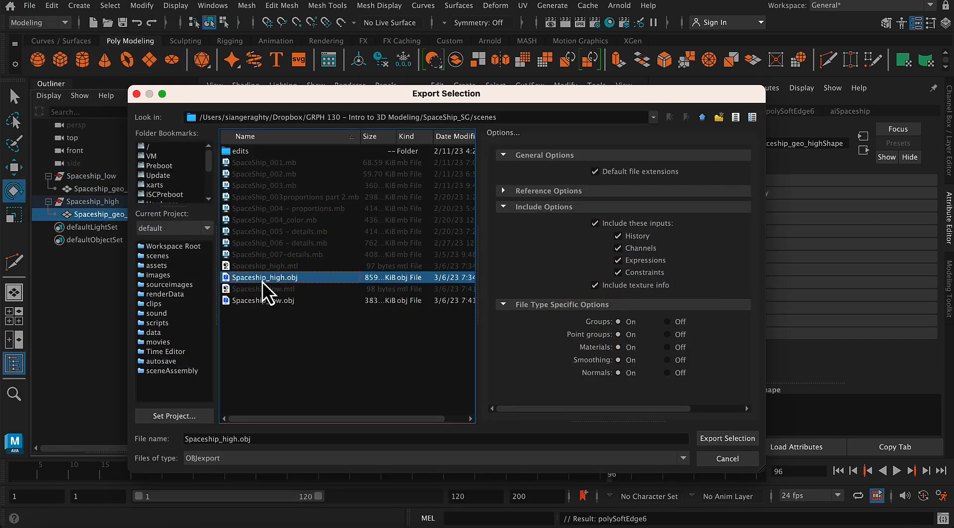
left_click(682, 458)
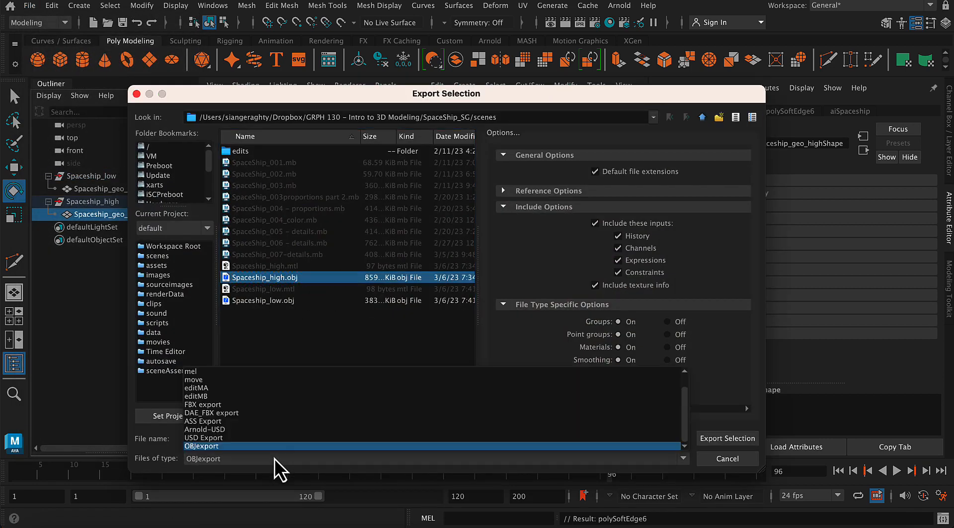
mouse_move(287, 454)
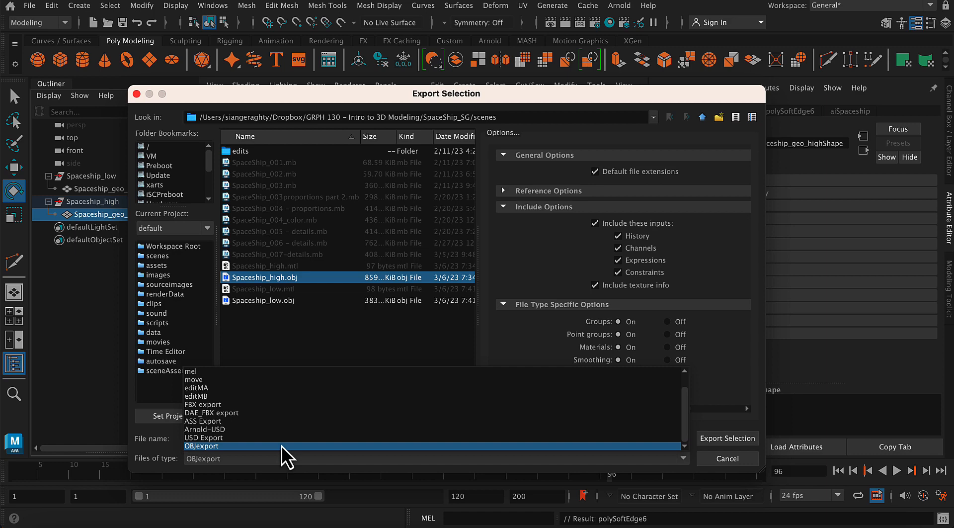
left_click(204, 445)
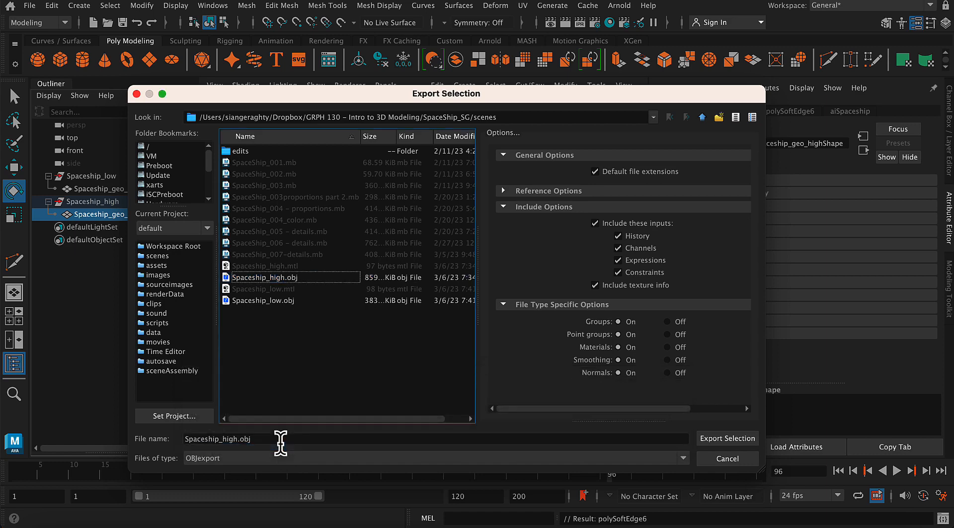
mouse_move(405, 420)
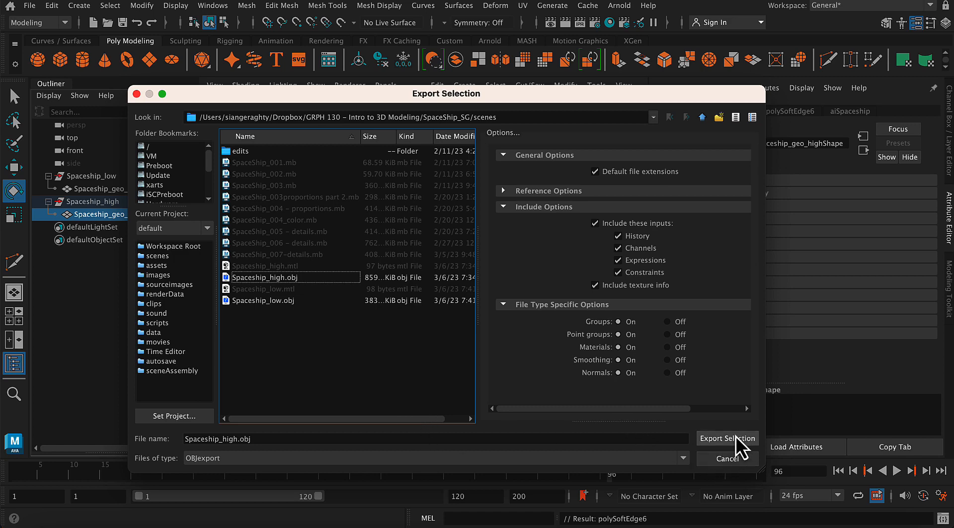
left_click(727, 438)
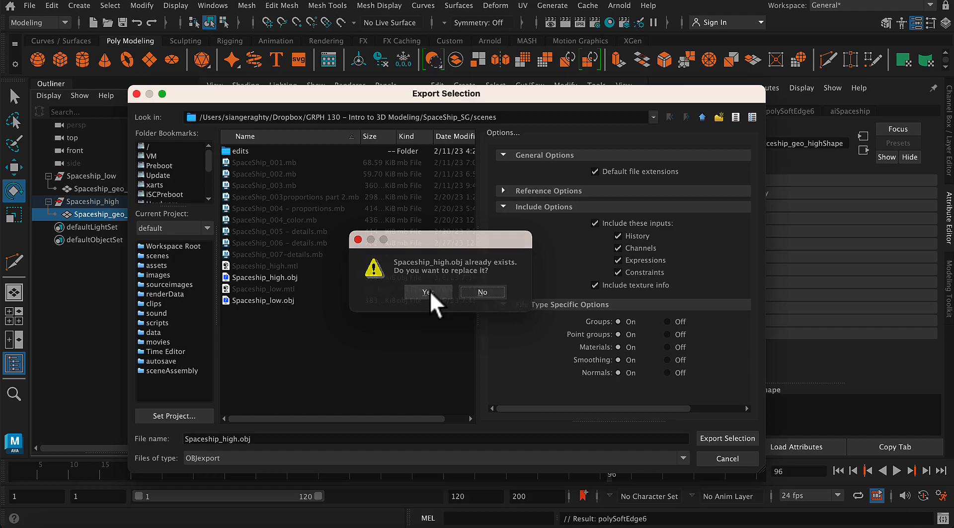
left_click(427, 292)
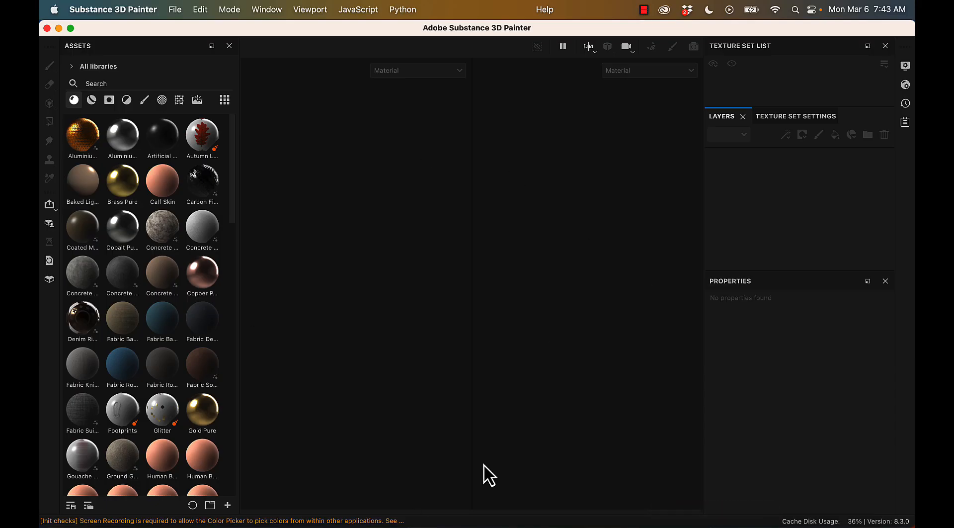
mouse_move(729, 79)
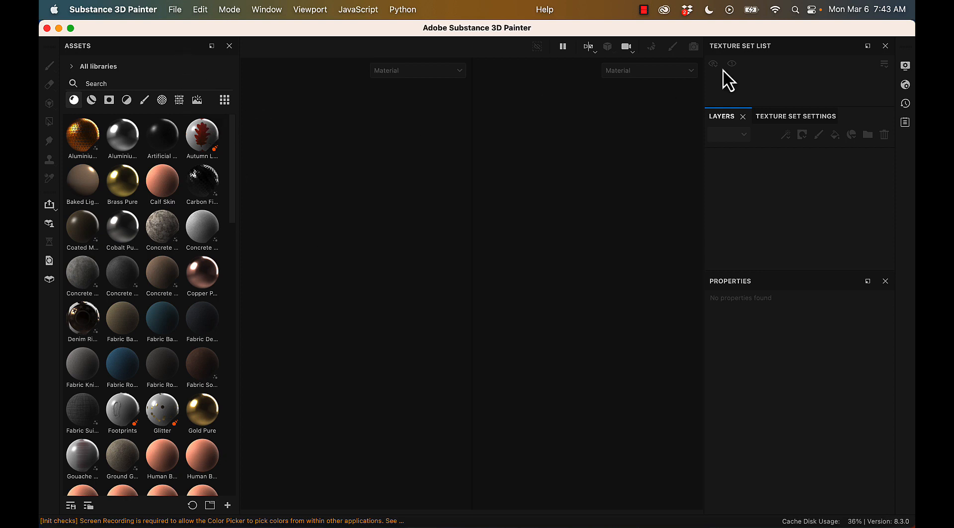
Toggle the Shader Settings panel open and closed, then bring up the File menu.
left_click(906, 84)
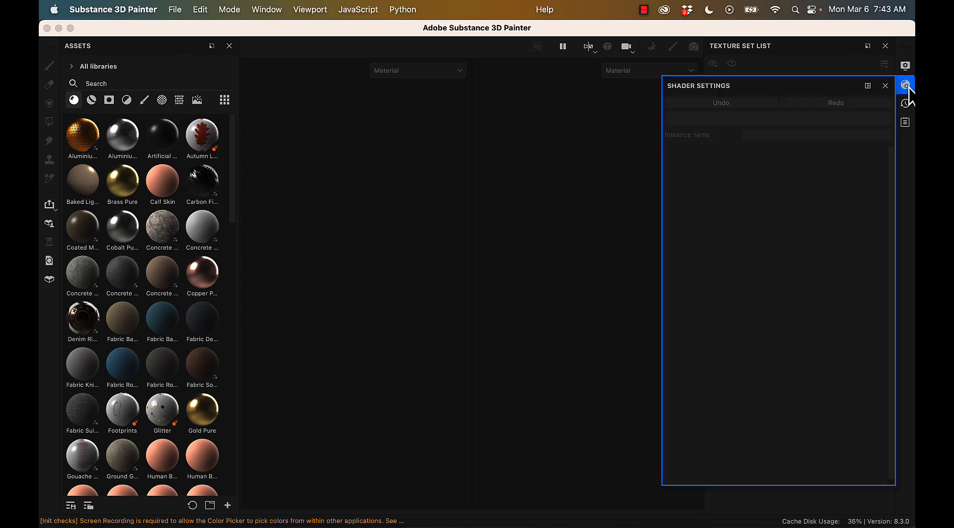
left_click(905, 85)
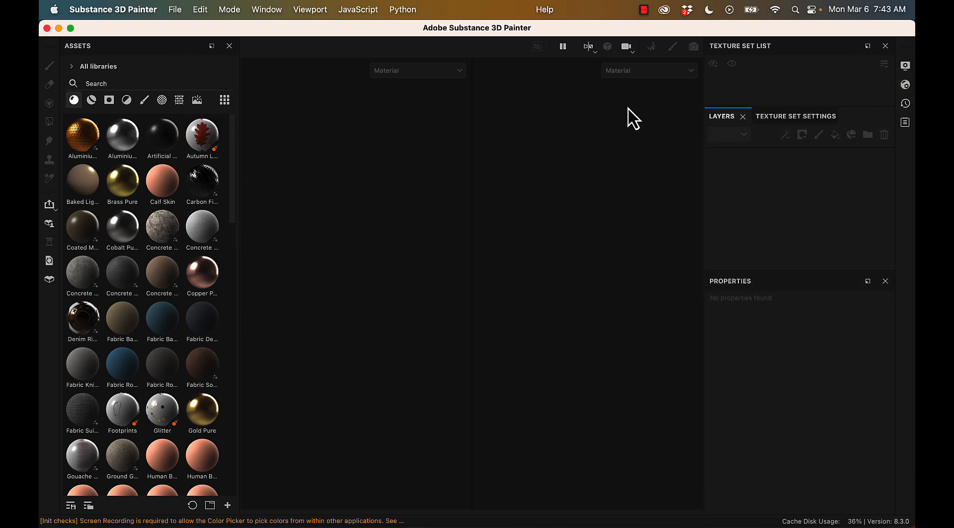
left_click(175, 9)
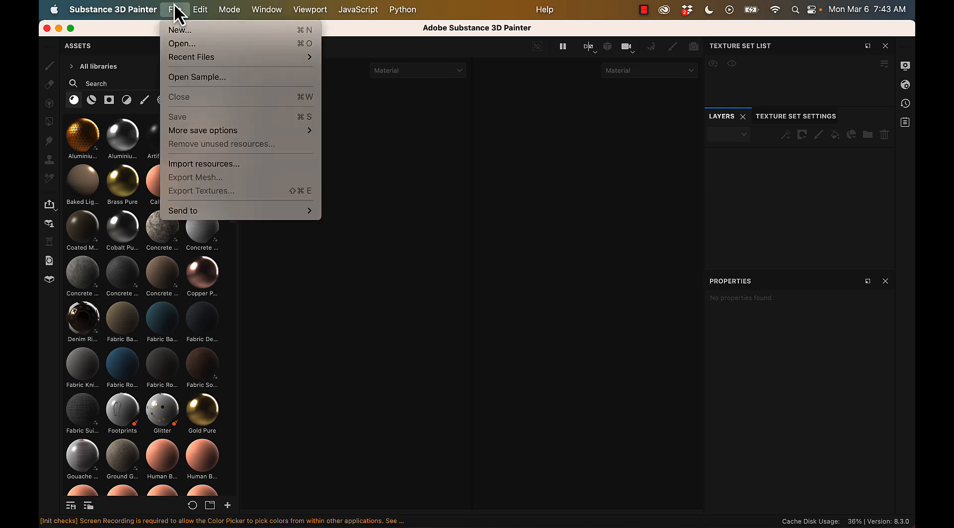
mouse_move(194, 30)
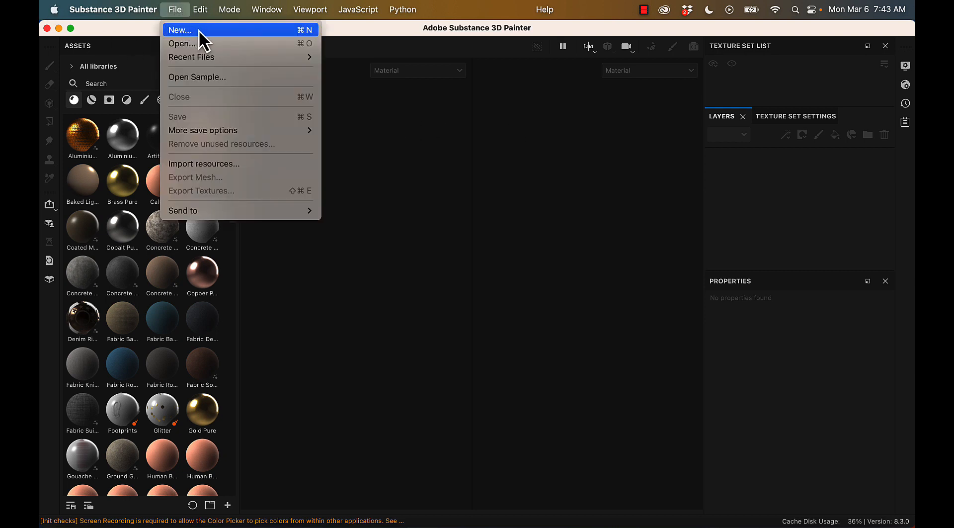
Start a new project and load Spaceship_low.obj as its mesh.
left_click(180, 29)
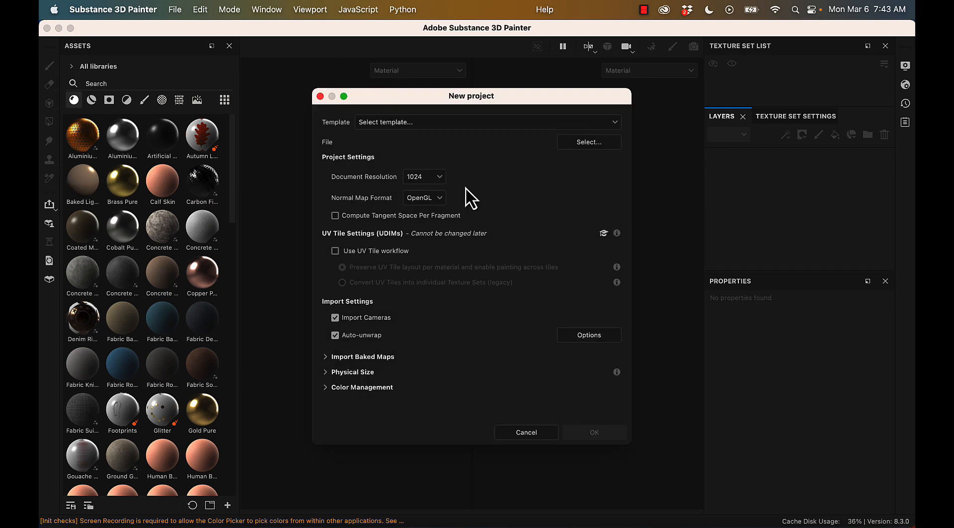
left_click(588, 141)
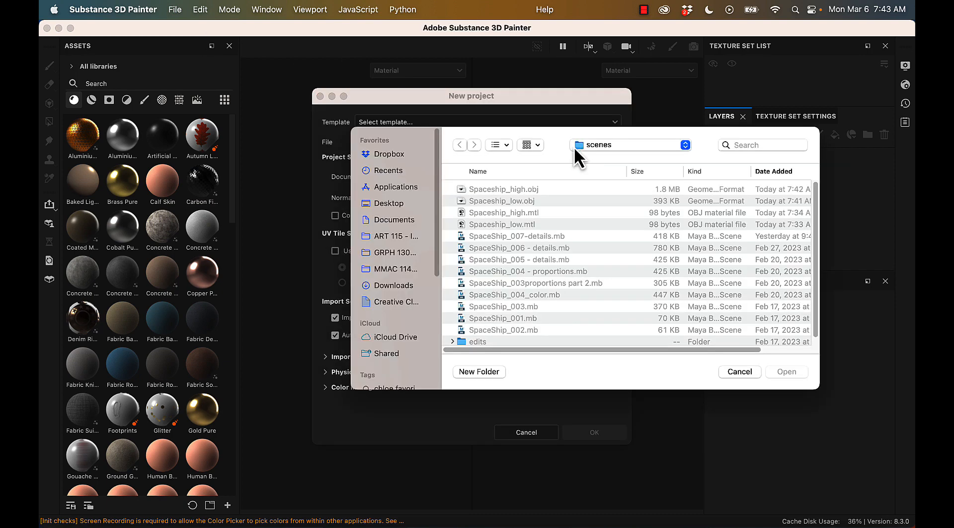
left_click(501, 200)
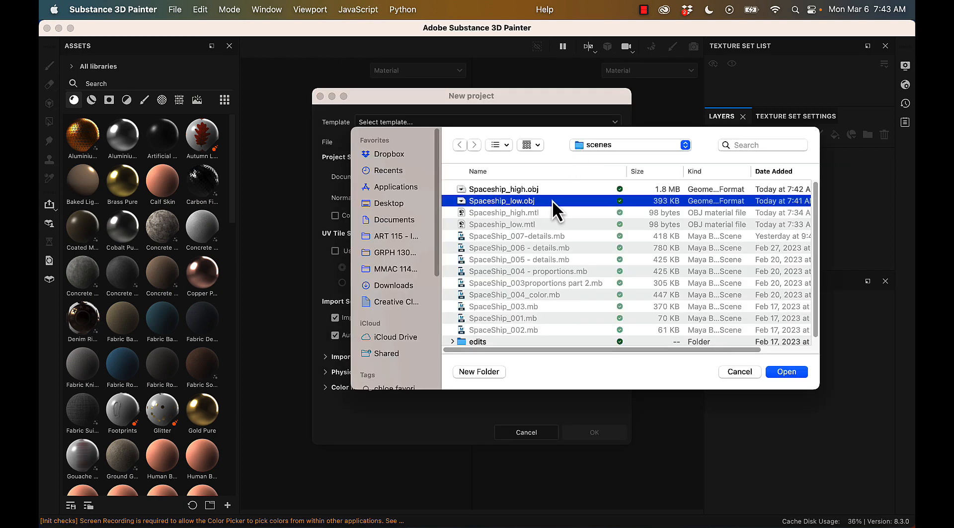
left_click(786, 371)
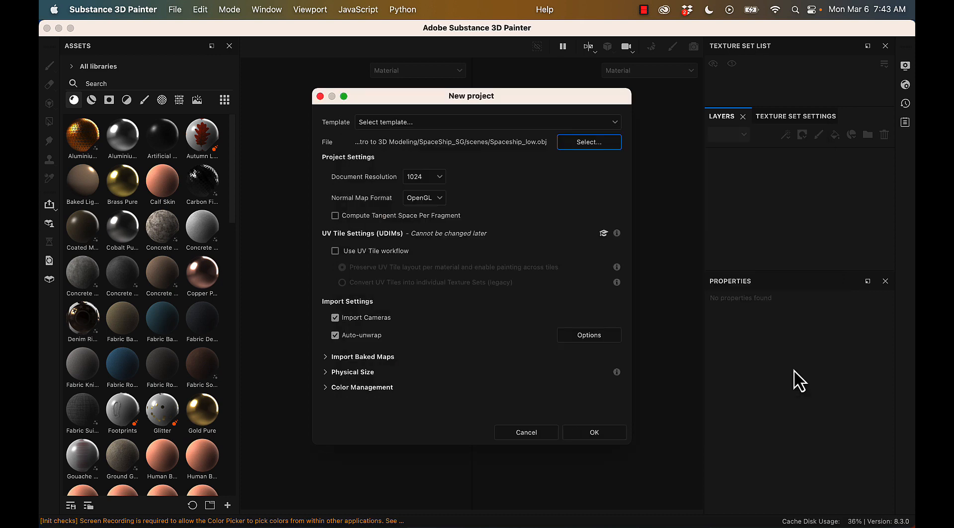
mouse_move(424, 176)
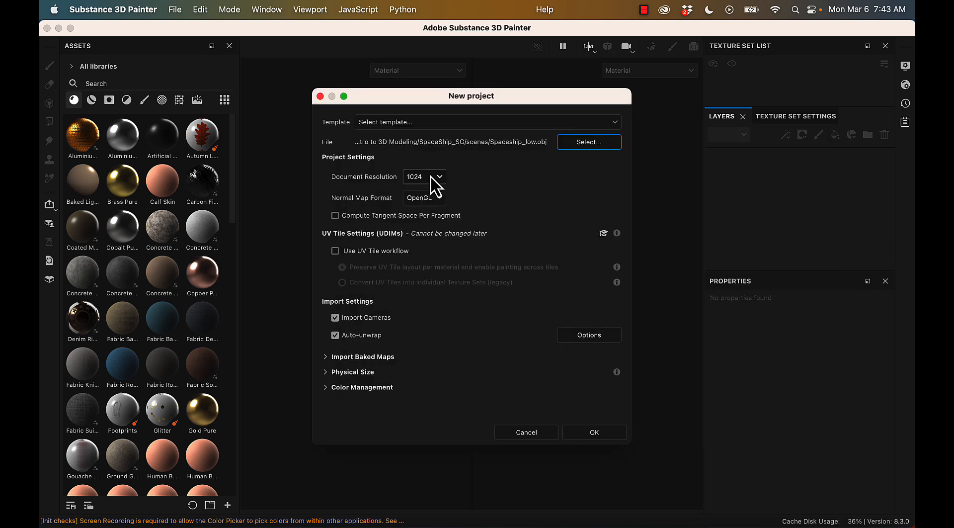
Set resolution to 2048, DirectX normal format, and per-fragment tangent space.
left_click(424, 176)
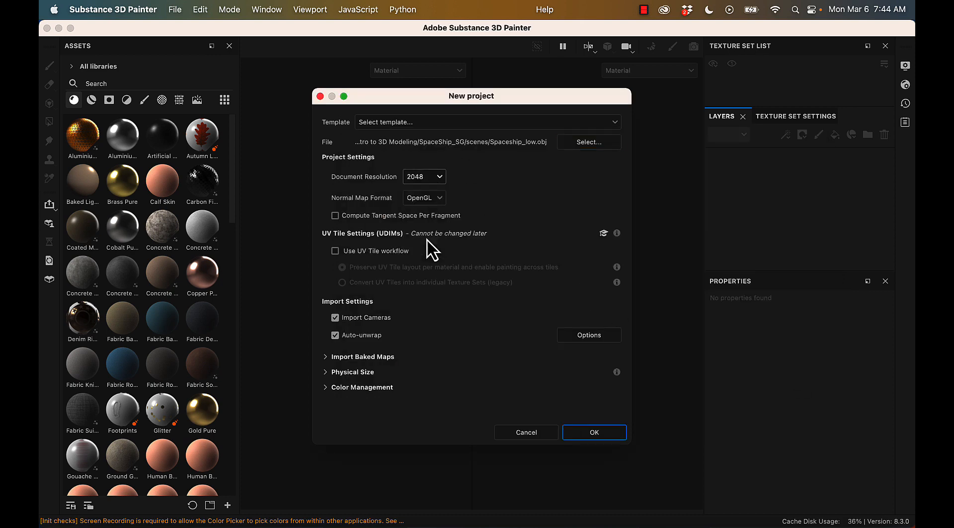
left_click(424, 198)
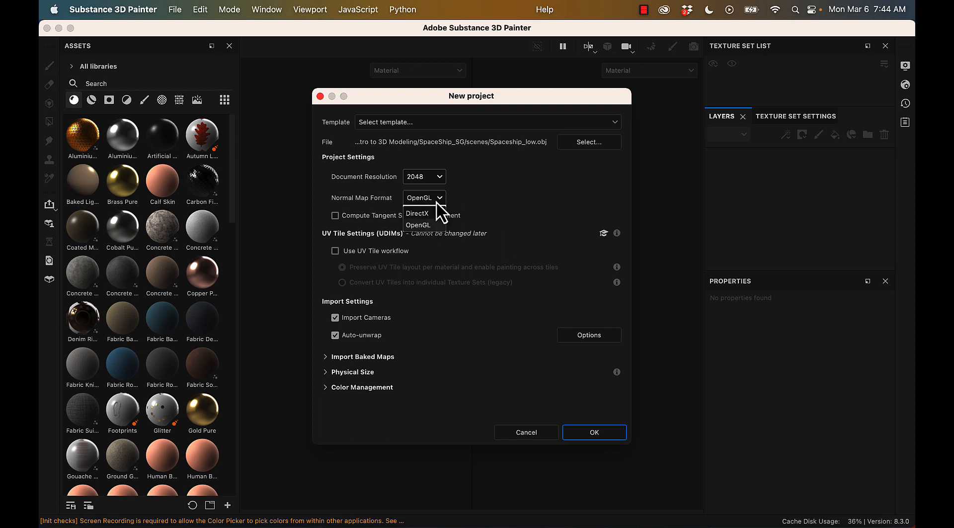
left_click(417, 214)
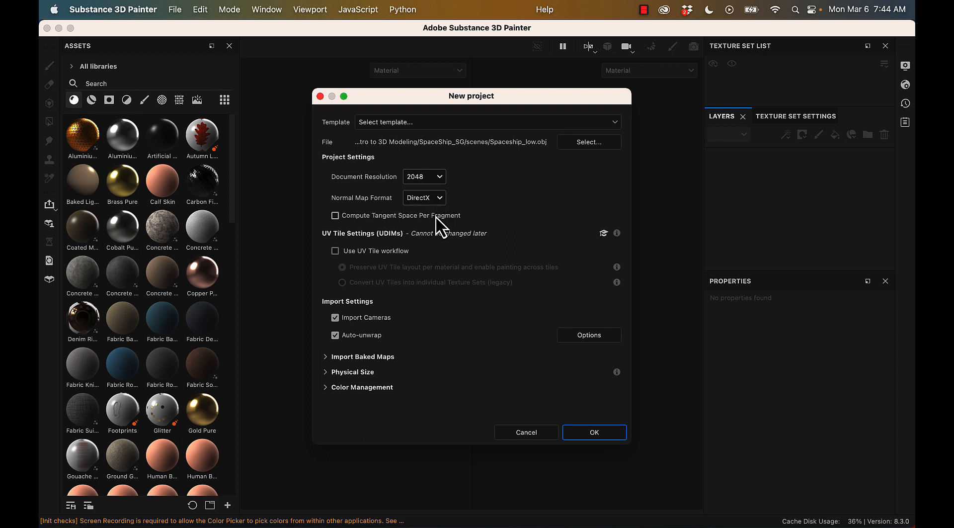
left_click(335, 214)
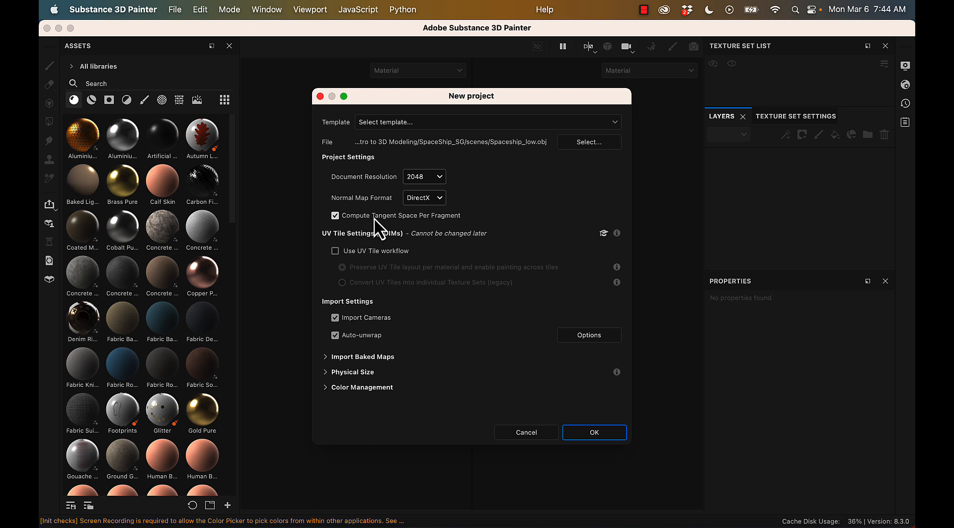
mouse_move(422, 382)
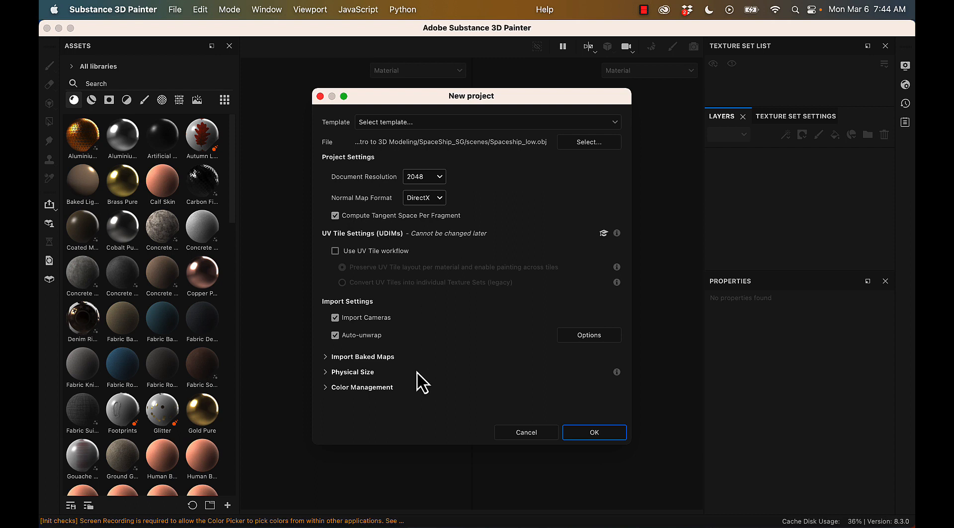
mouse_move(406, 341)
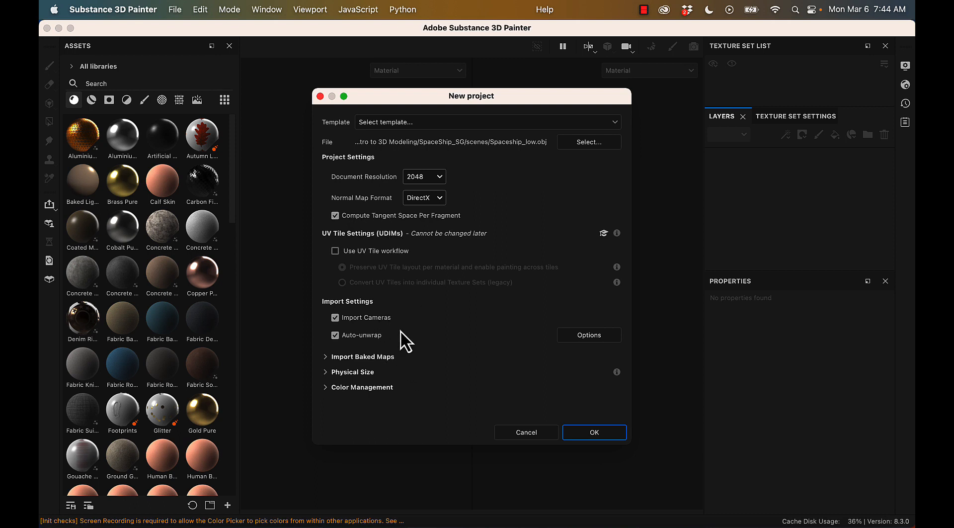
Create the low-poly spaceship project, accepting the default auto-unwrap options.
left_click(588, 334)
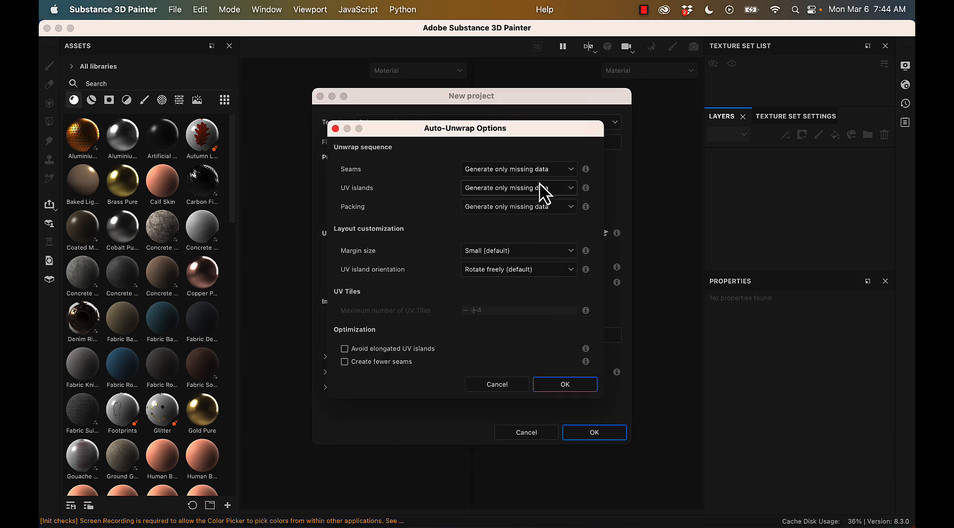
mouse_move(527, 198)
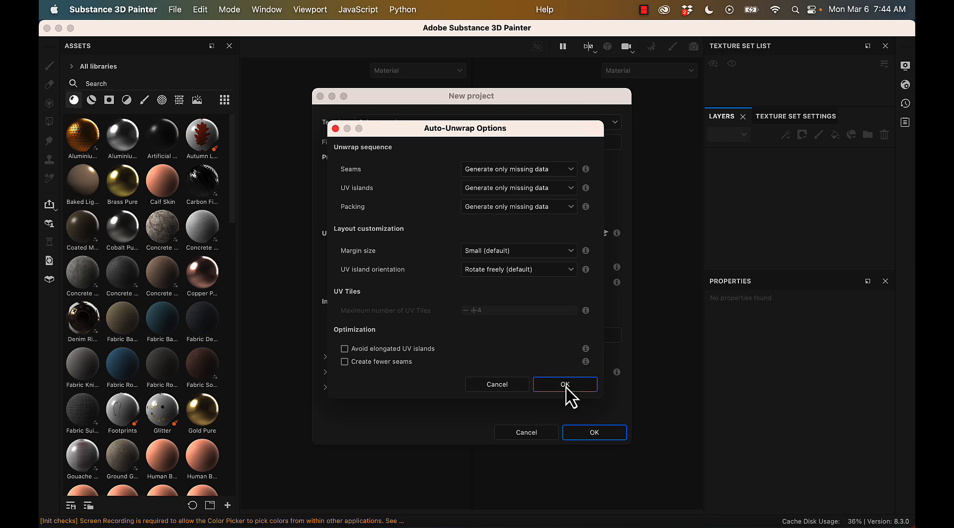
left_click(564, 384)
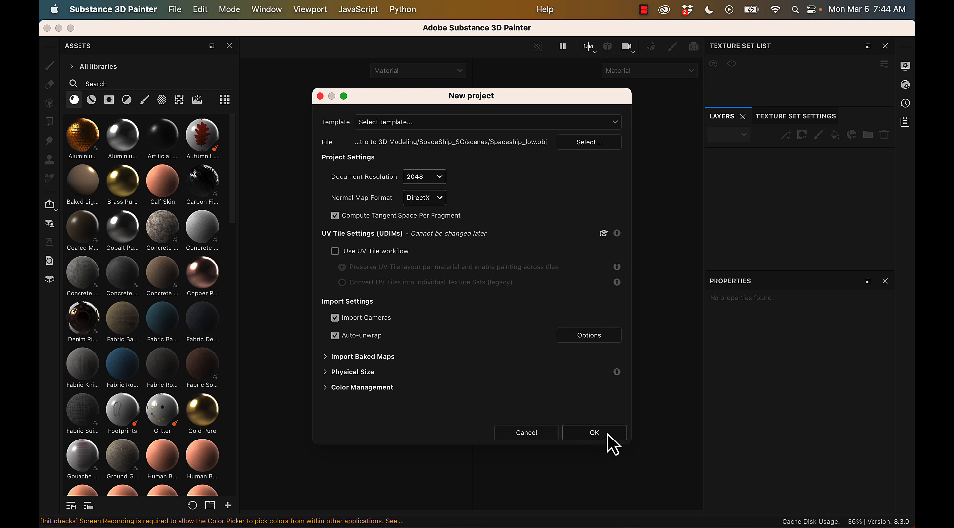
mouse_move(597, 252)
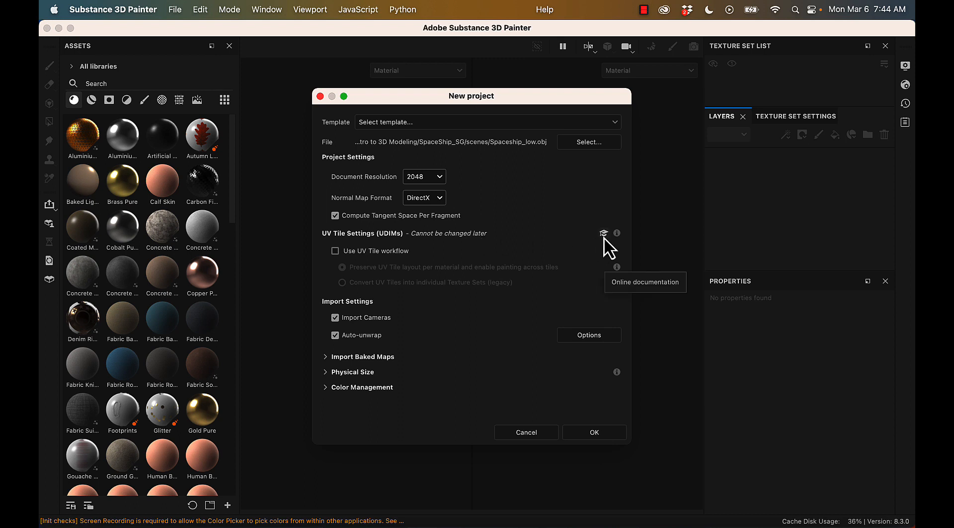
mouse_move(448, 294)
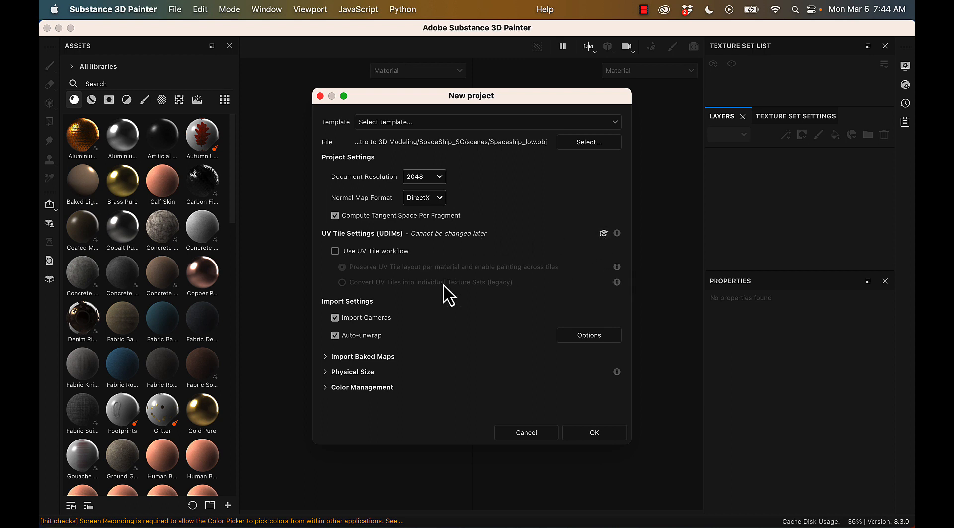
left_click(593, 432)
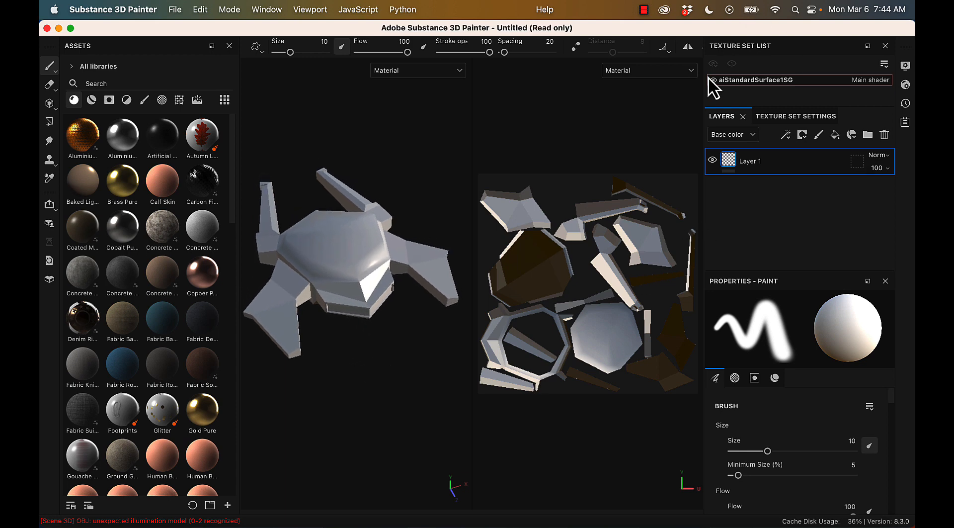
mouse_move(816, 95)
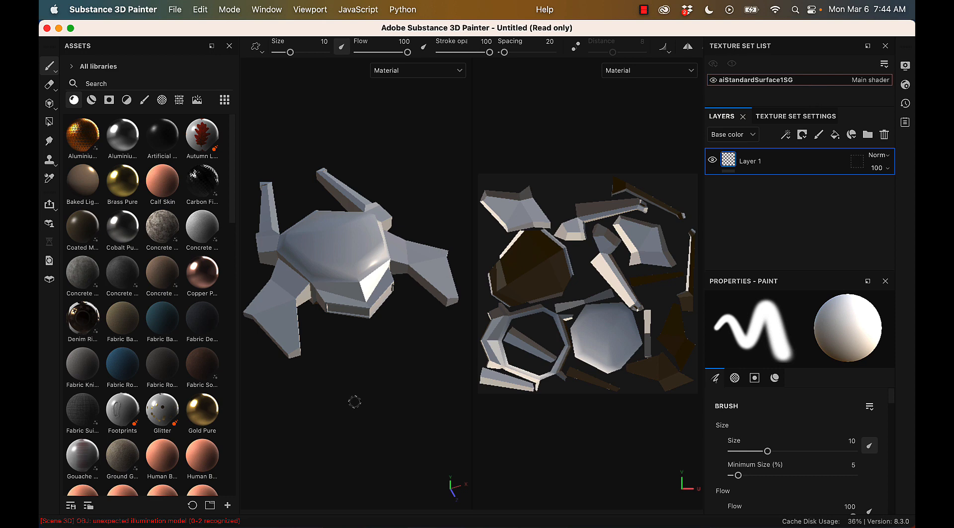
mouse_move(795, 87)
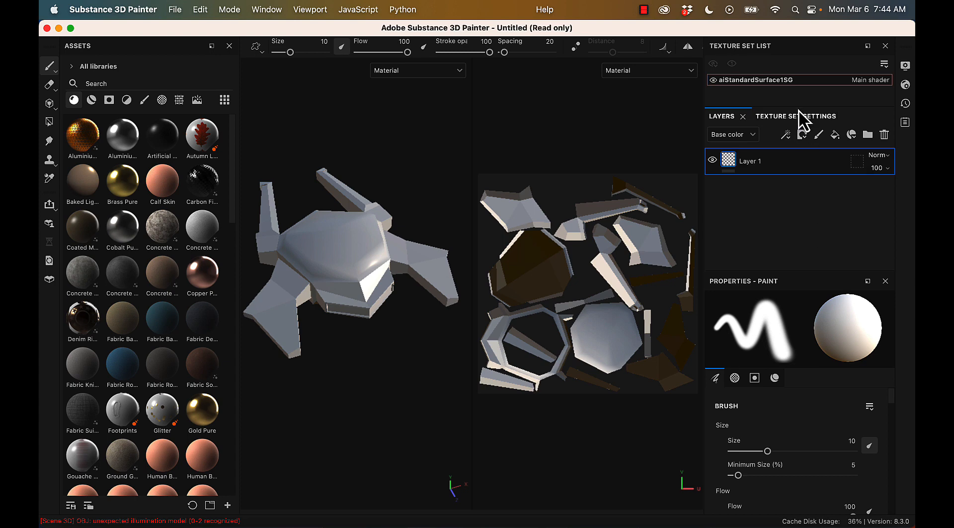
Show Texture Set Settings, review the Bake Mesh Maps list, and open the Mode menu.
left_click(780, 115)
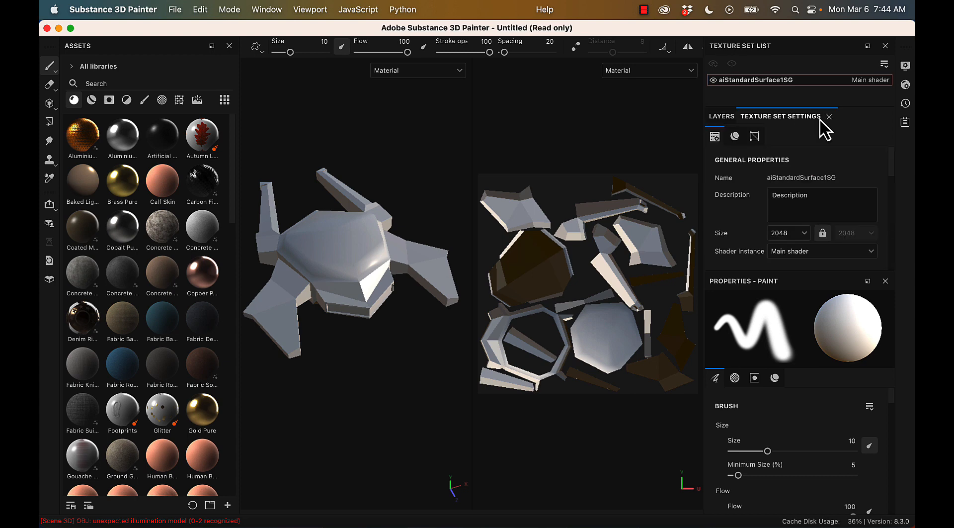
mouse_move(897, 169)
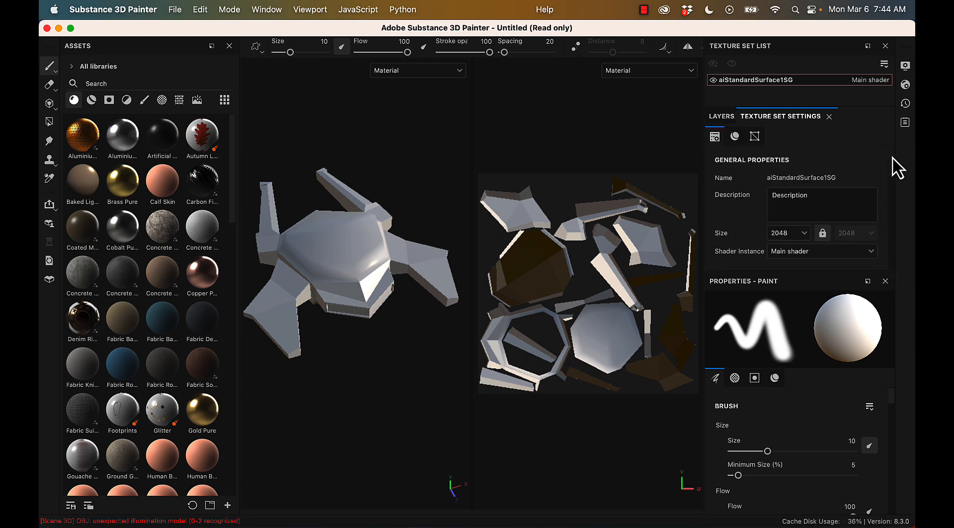
scroll("down", 3)
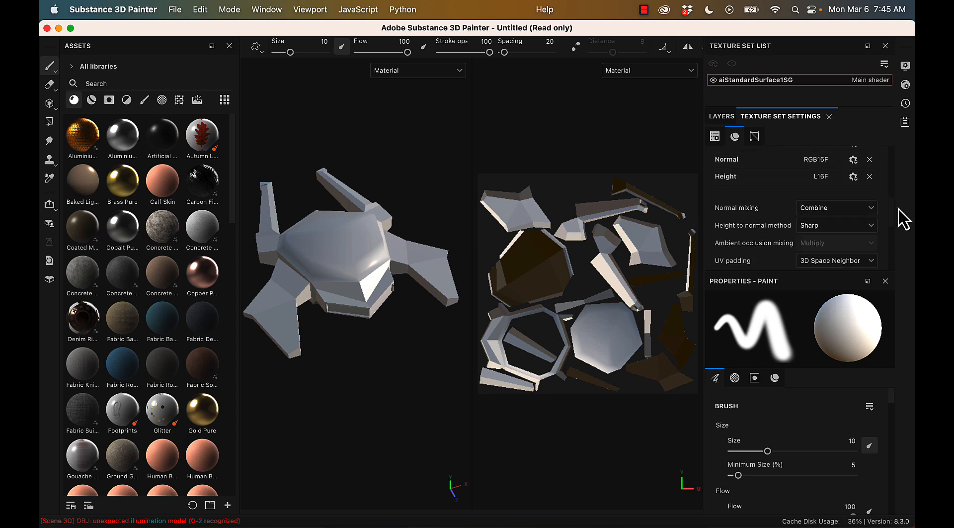
left_click(753, 135)
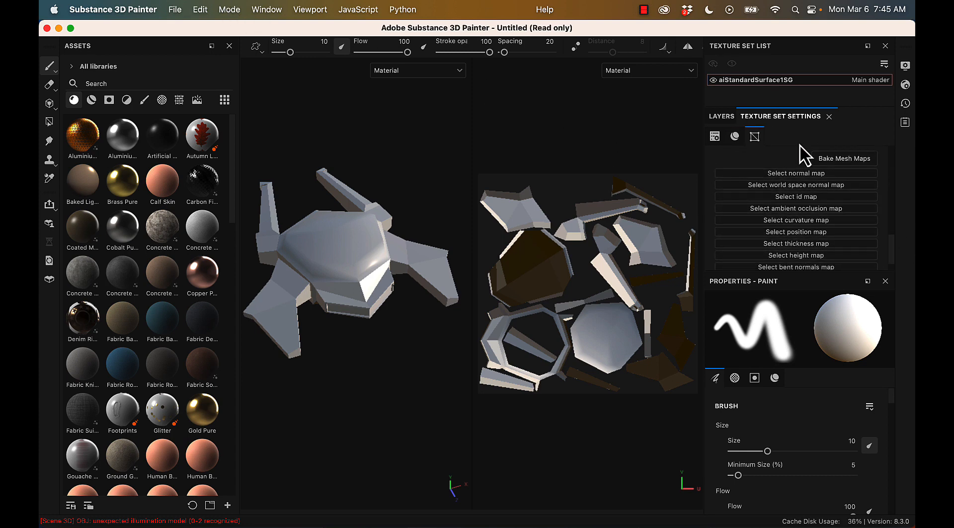
left_click(228, 9)
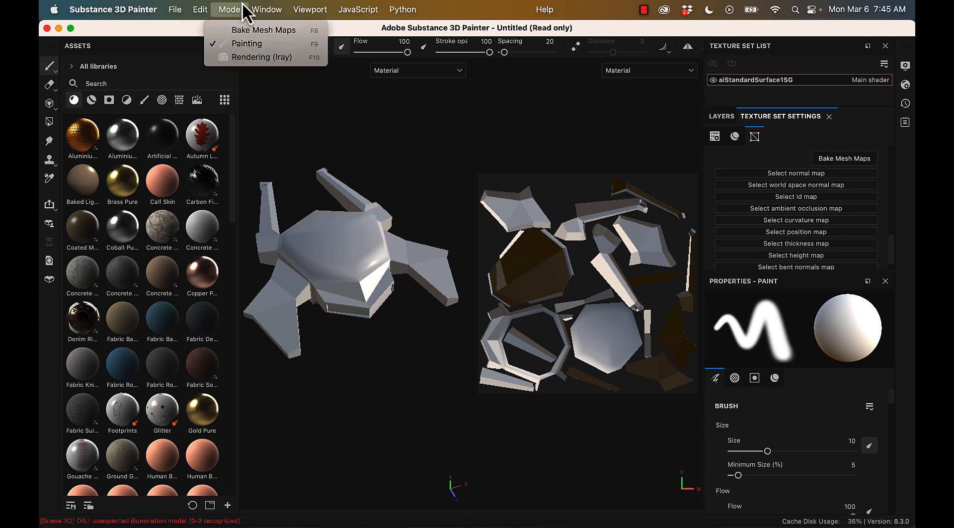
mouse_move(264, 30)
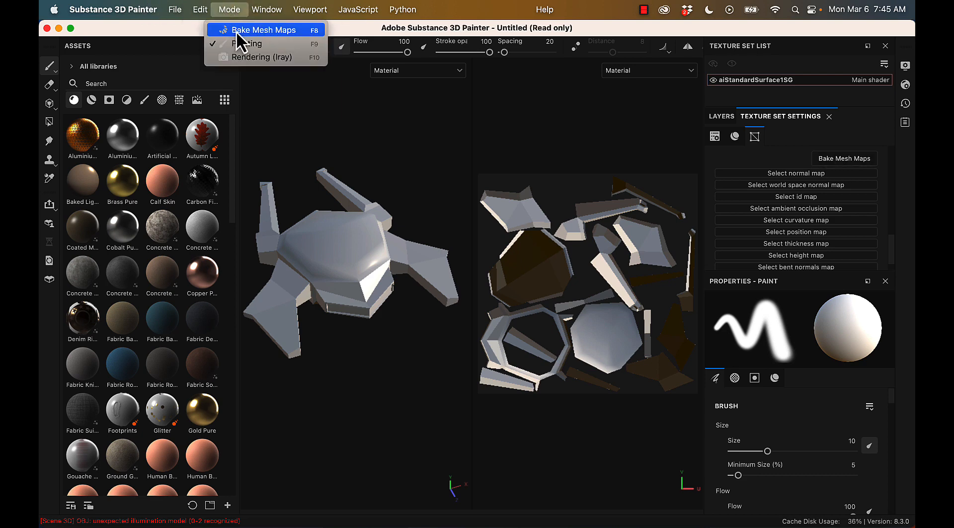
Enter Bake Mesh Maps mode with output size 2048 and dilation width 76.
left_click(264, 29)
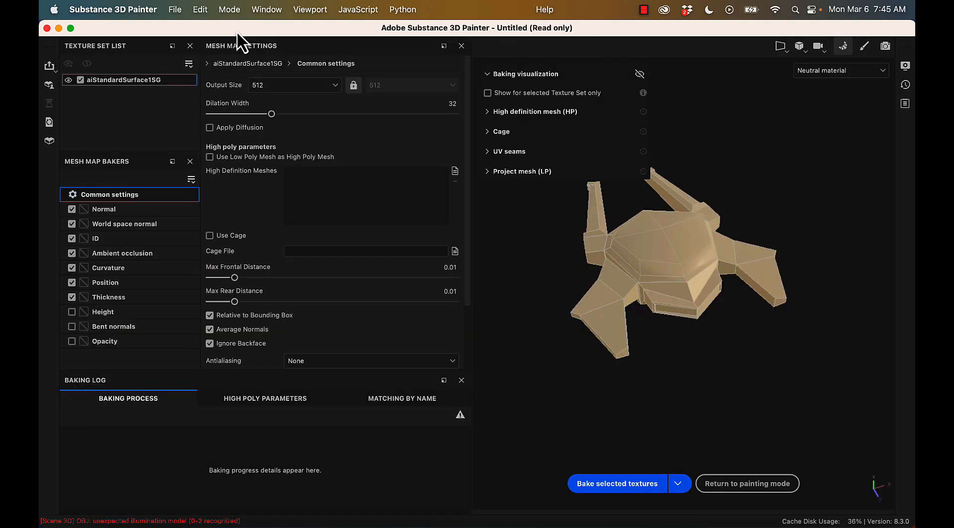
mouse_move(133, 96)
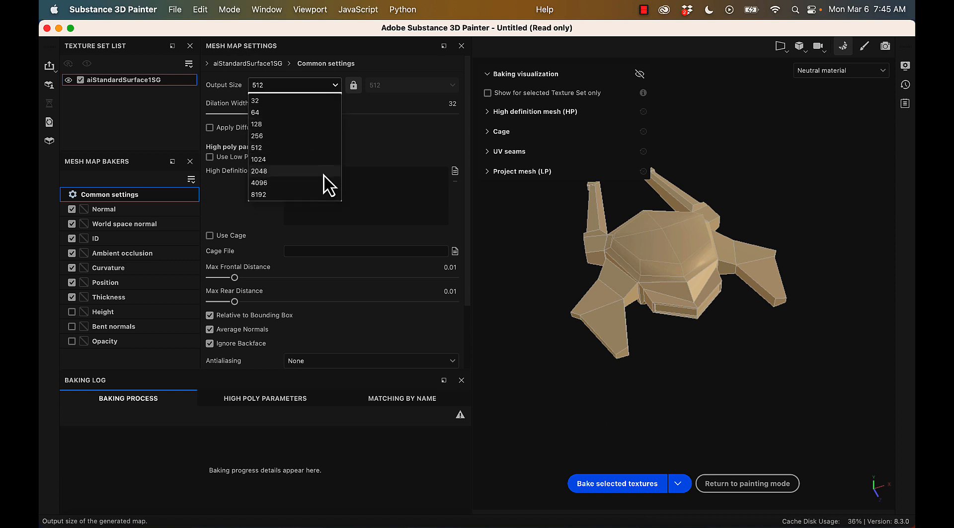
left_click(259, 171)
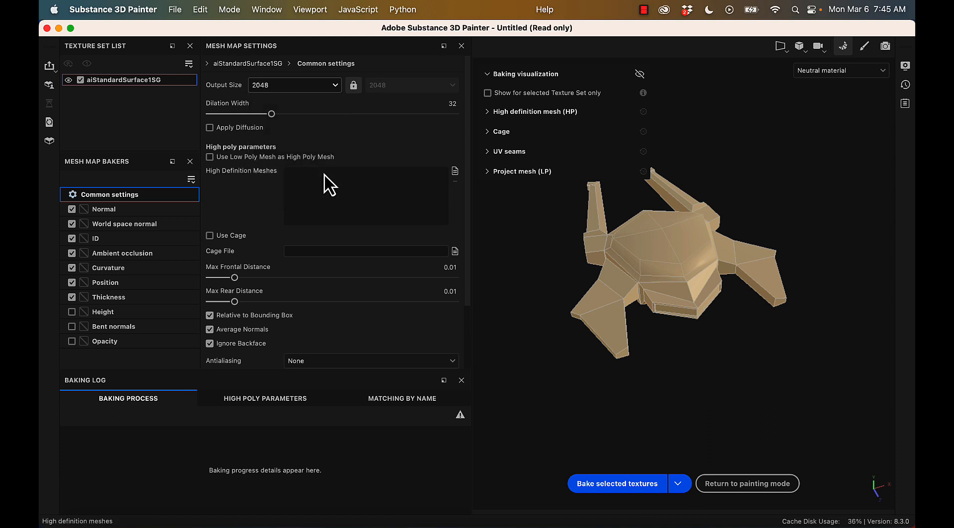
mouse_move(272, 114)
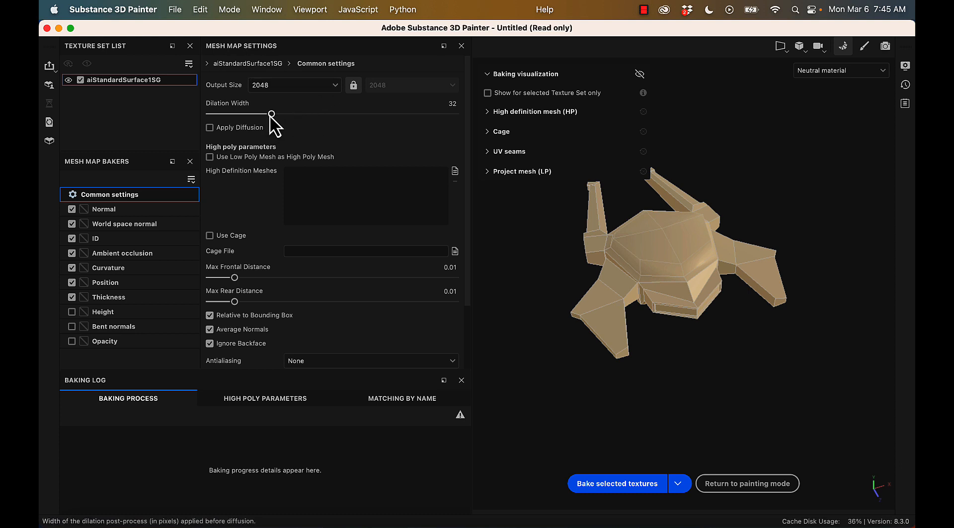
left_click_drag(270, 114, 355, 113)
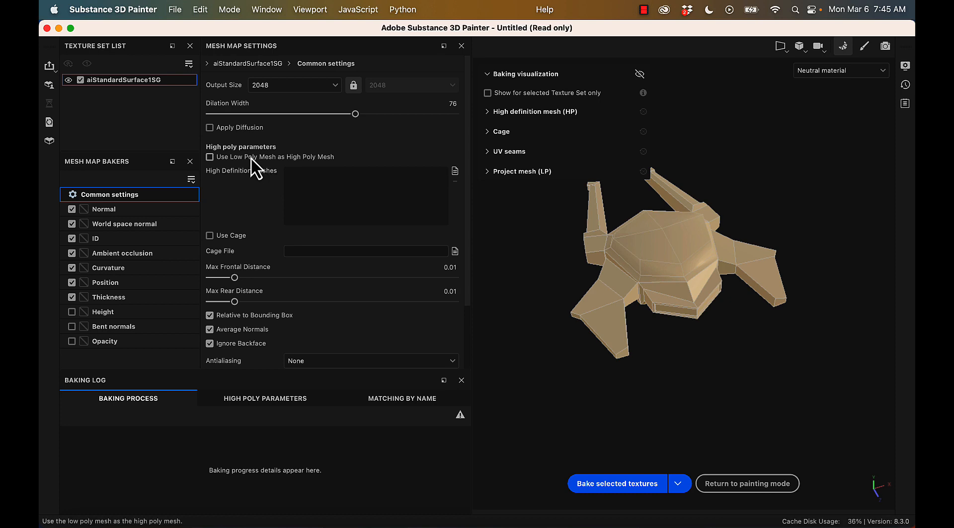
mouse_move(269, 185)
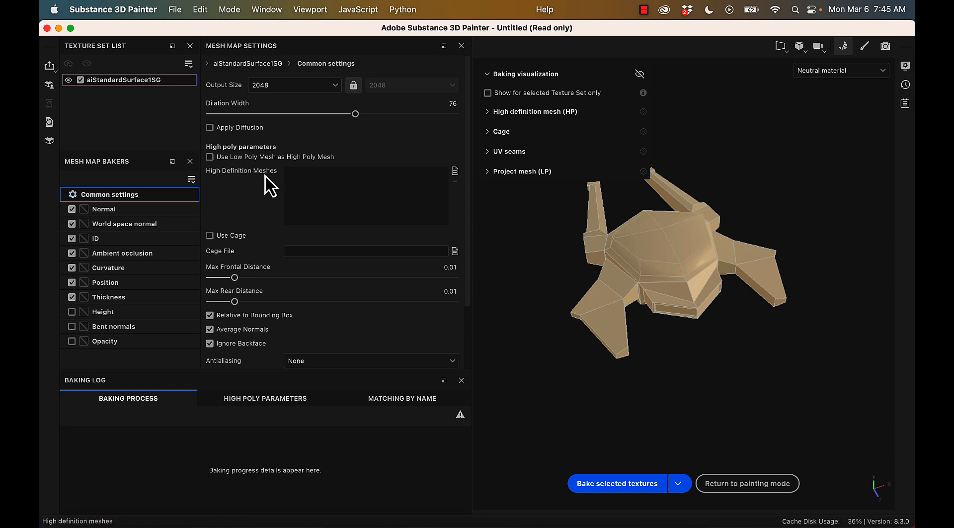
Load Spaceship_high.obj as the high-definition mesh for baking.
left_click(455, 171)
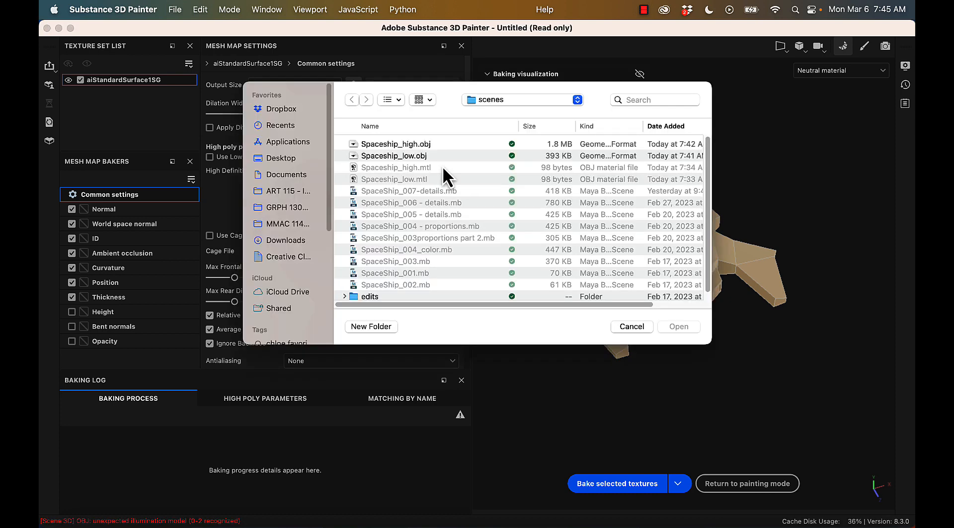
left_click(395, 144)
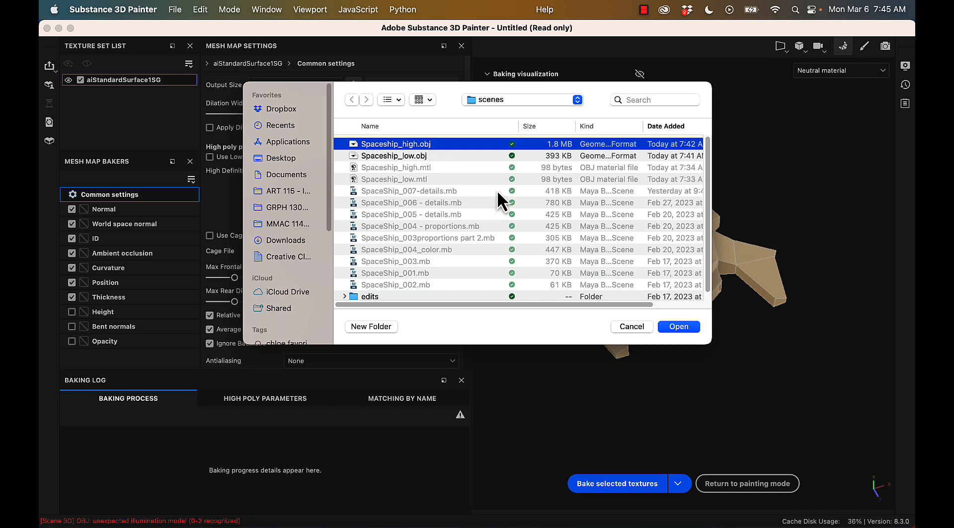
left_click(678, 326)
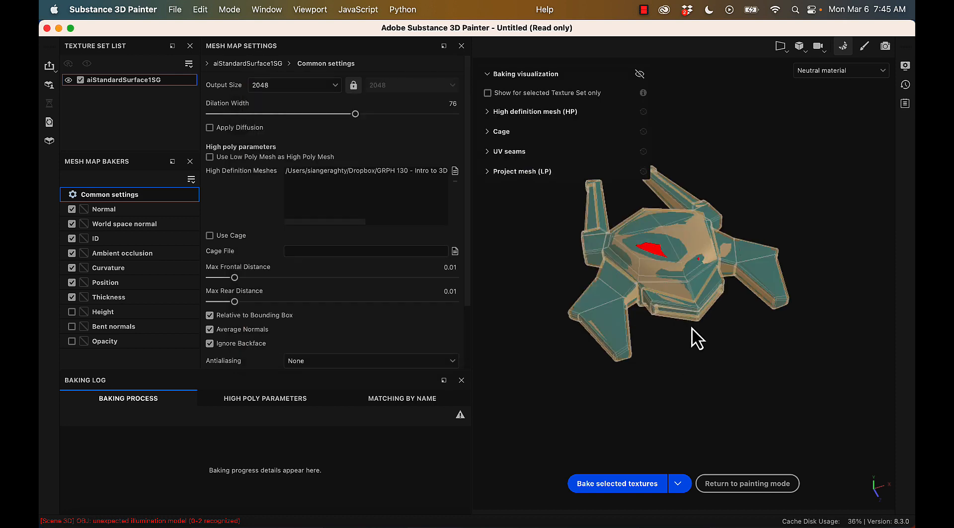
mouse_move(348, 163)
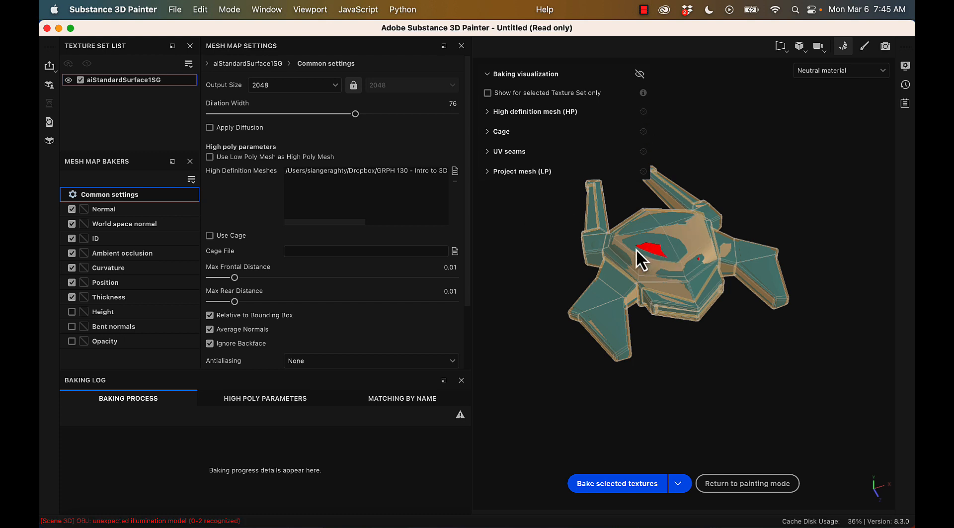
mouse_move(225, 301)
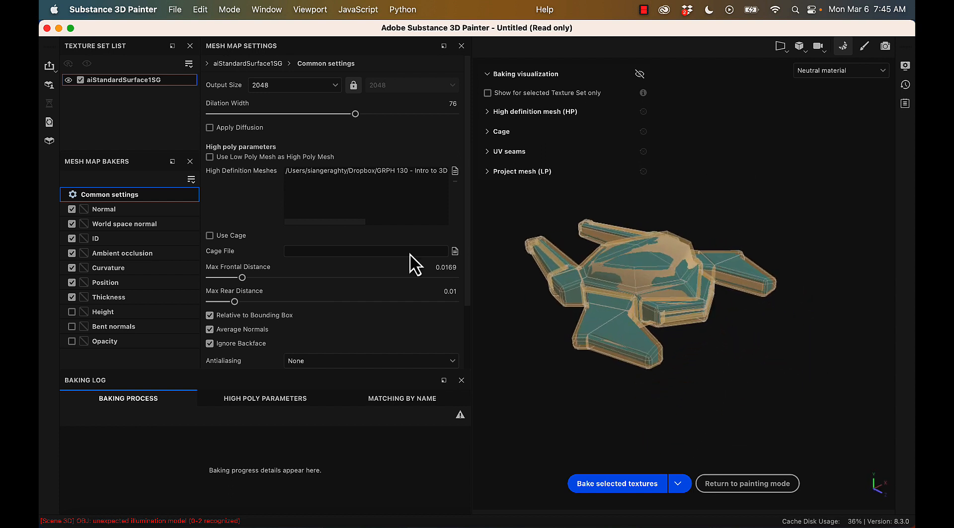
mouse_move(412, 287)
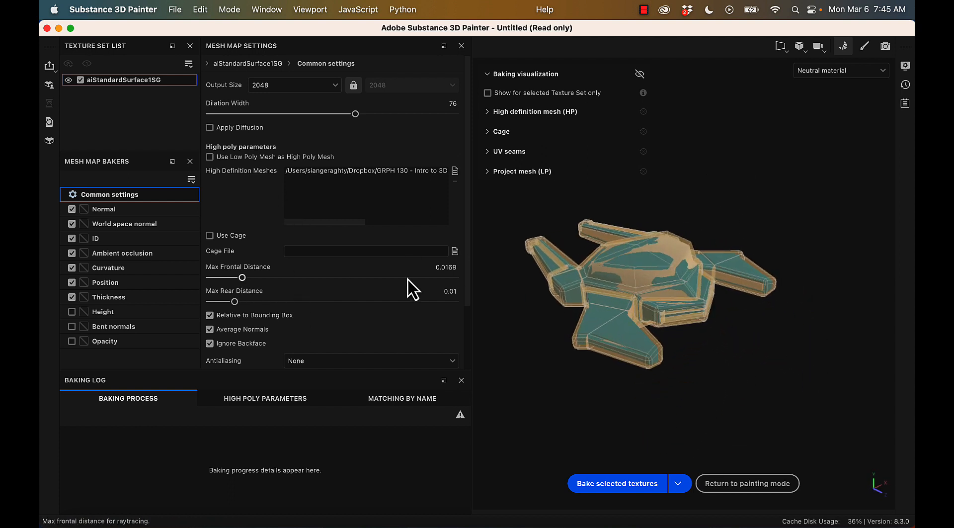
mouse_move(337, 354)
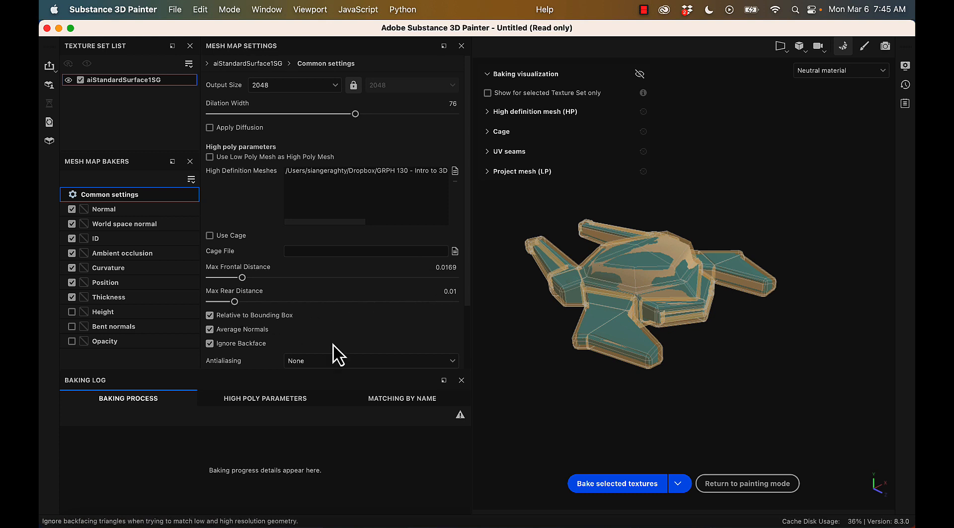
Set bake antialiasing to supersampling and match high/low meshes by mesh name.
scroll("down", 3)
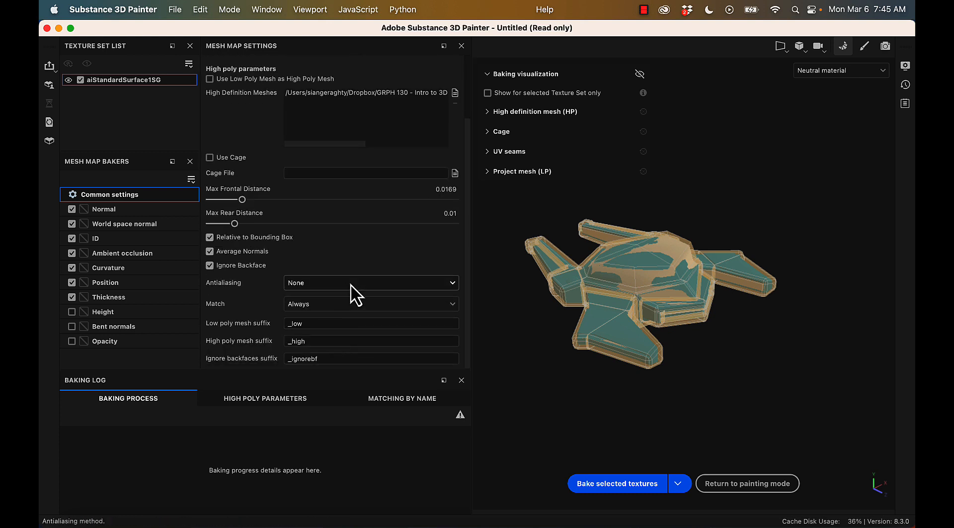
left_click(369, 282)
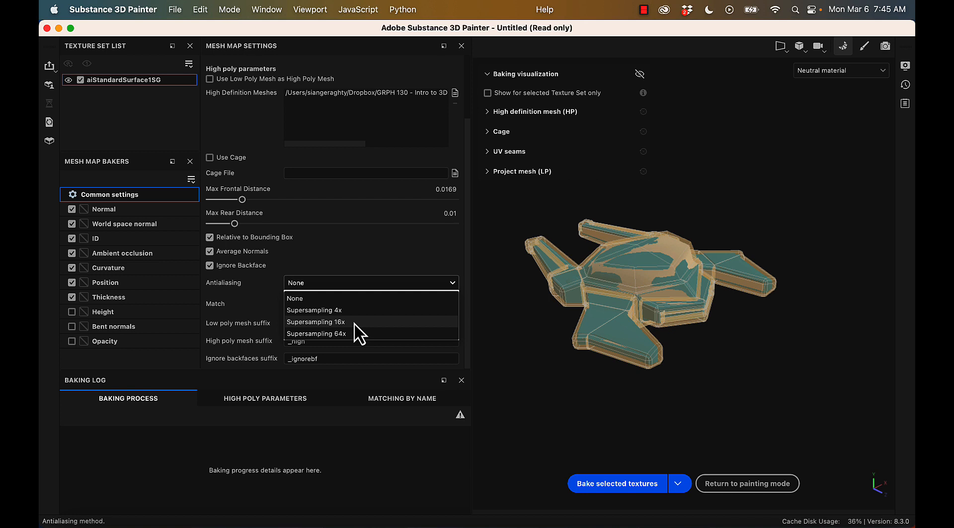
mouse_move(357, 313)
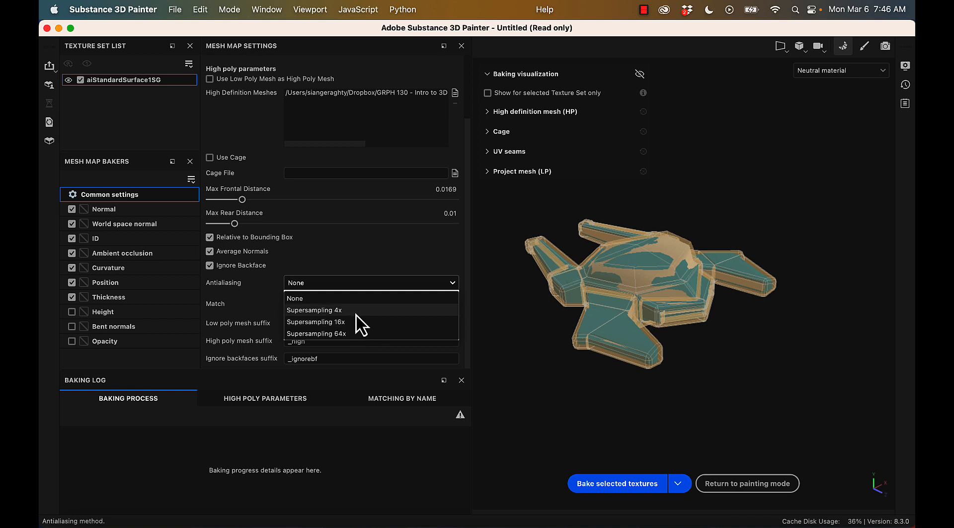
left_click(315, 321)
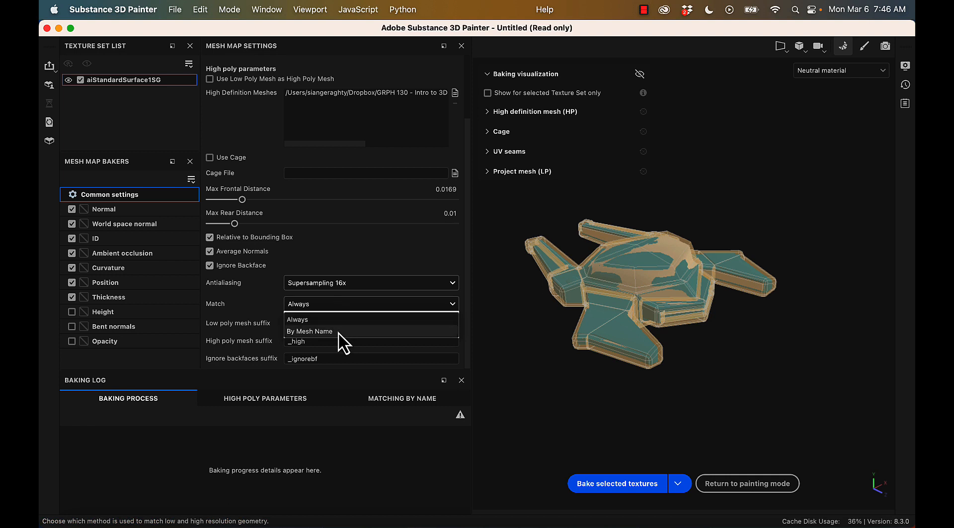
mouse_move(322, 330)
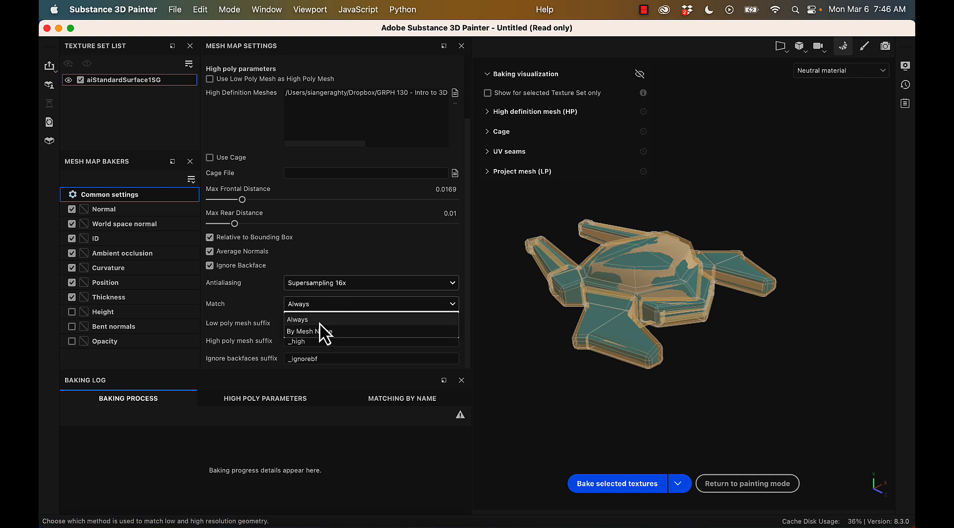
left_click(309, 331)
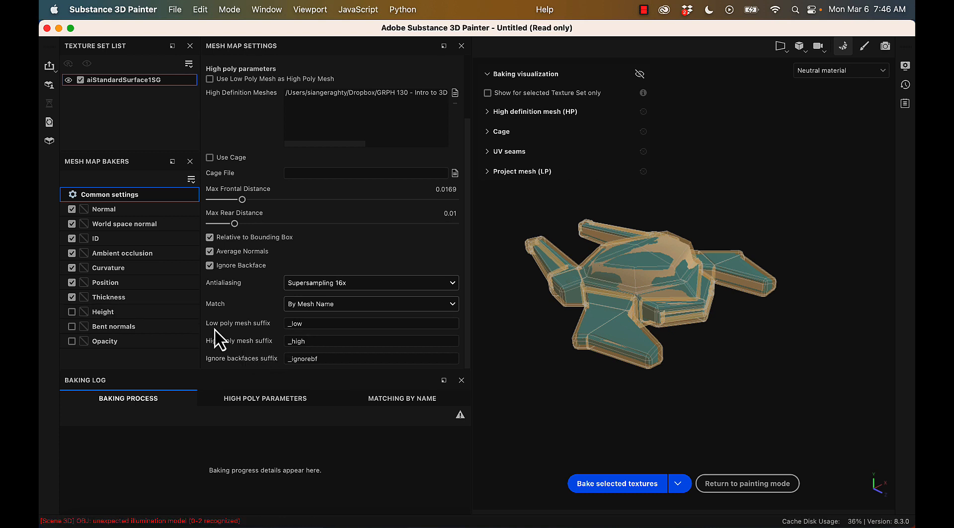
mouse_move(221, 340)
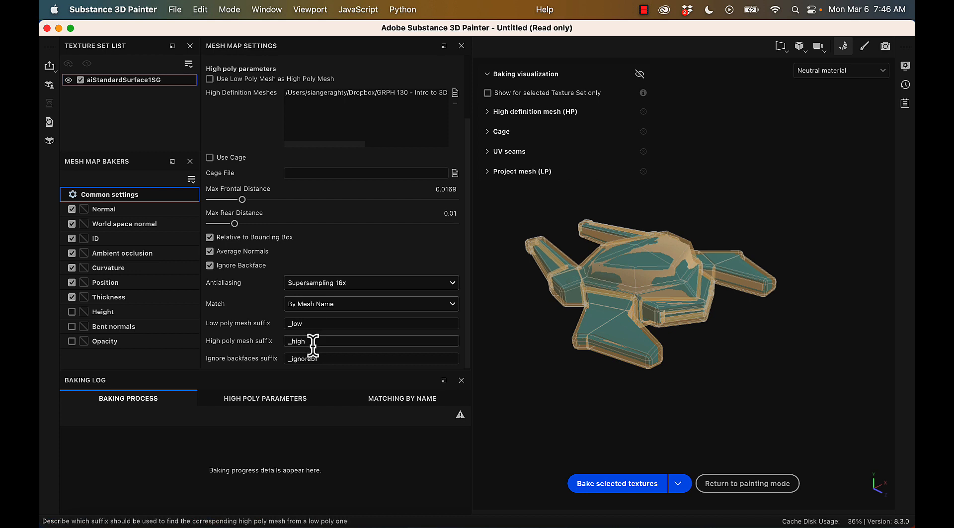
mouse_move(388, 341)
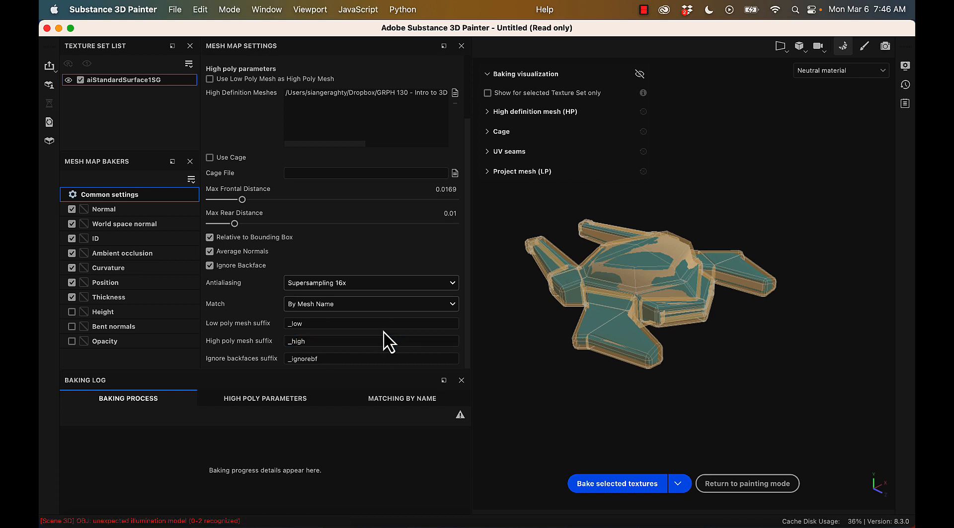
mouse_move(313, 230)
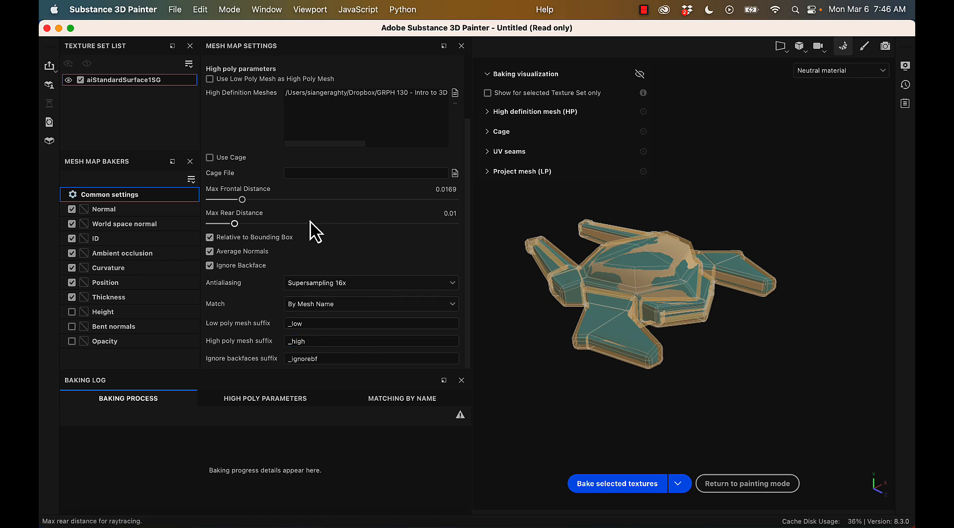
Set ambient occlusion secondary rays to 120 and curvature secondary rays to 46.
left_click(104, 208)
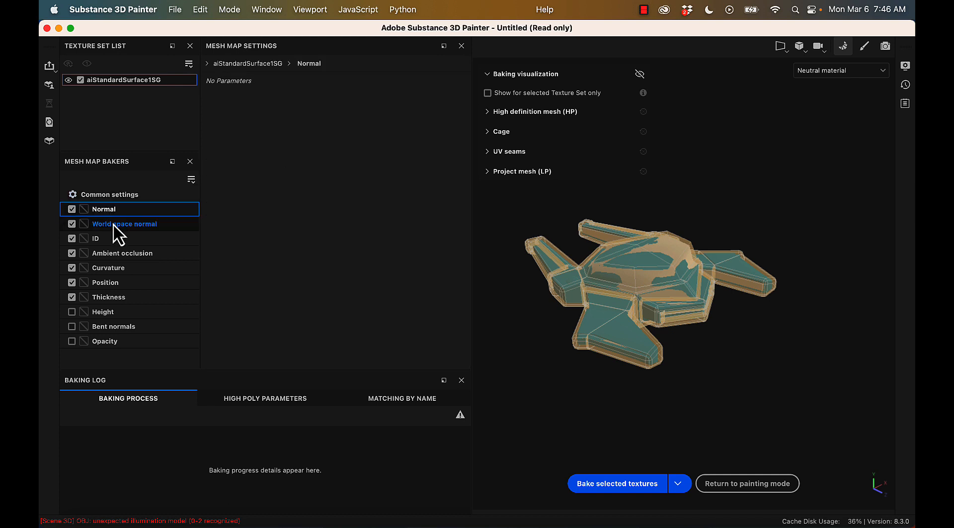
left_click(95, 238)
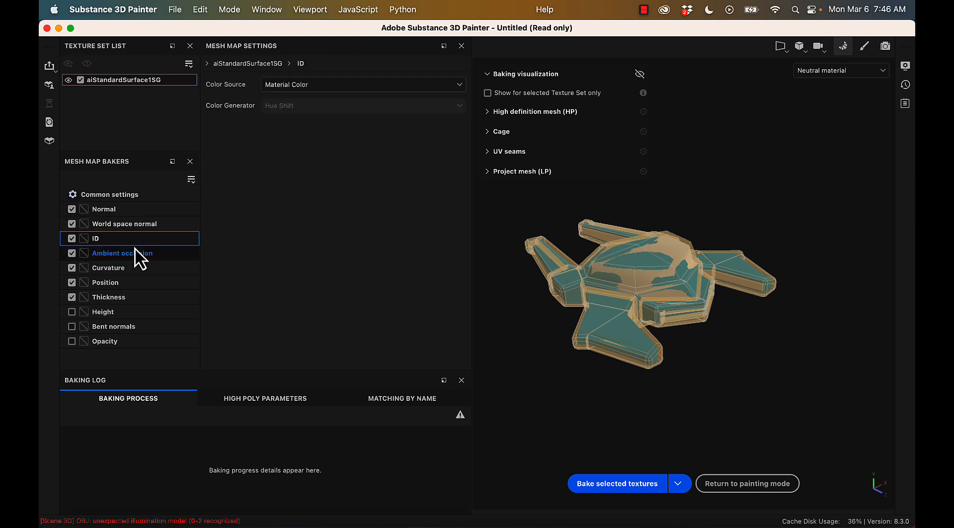
mouse_move(147, 262)
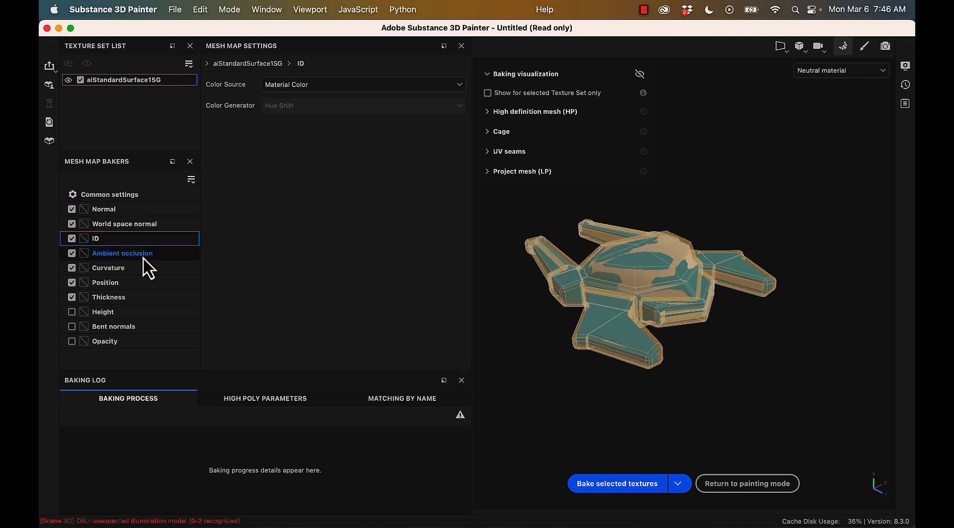
left_click(121, 253)
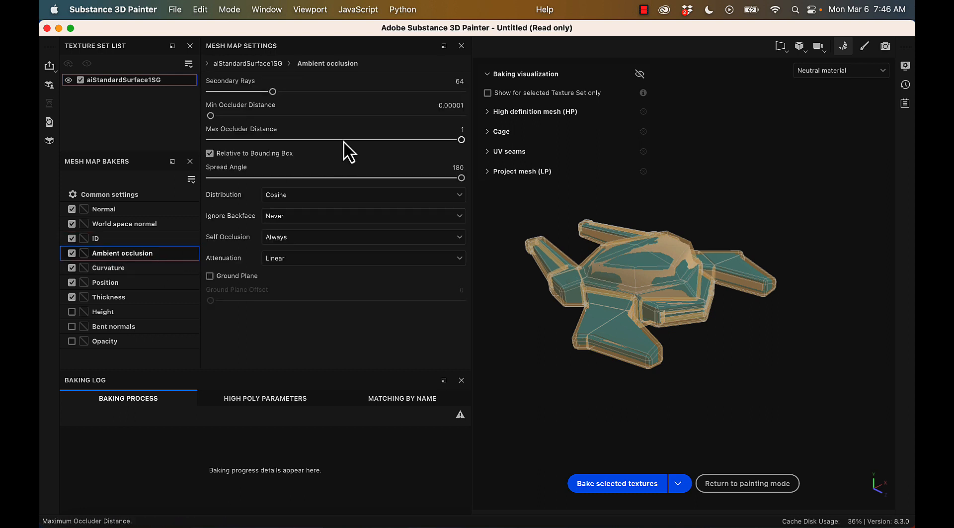
left_click_drag(274, 91, 327, 92)
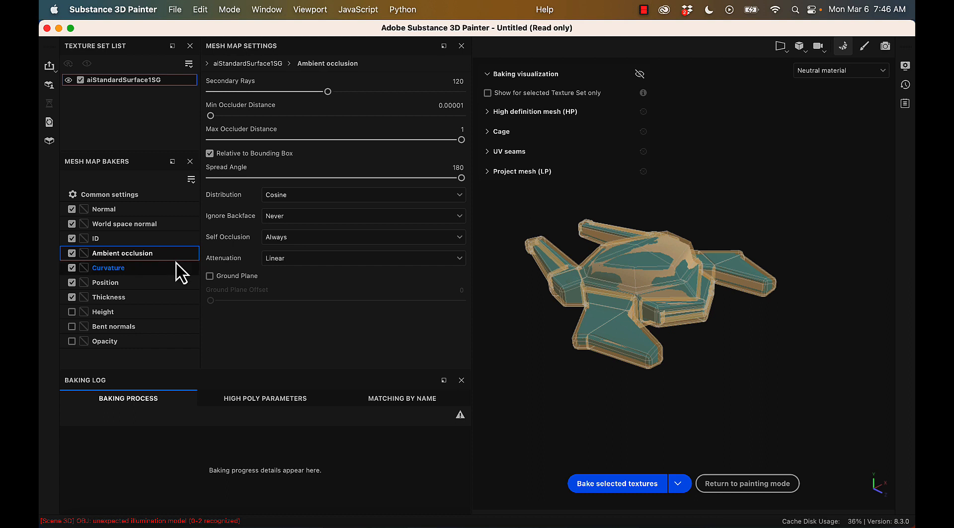
mouse_move(188, 286)
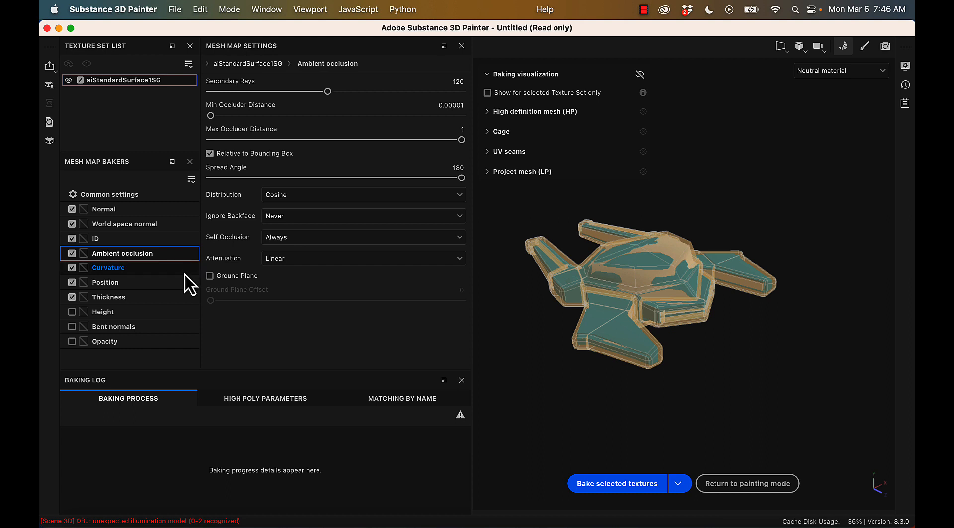
left_click(108, 267)
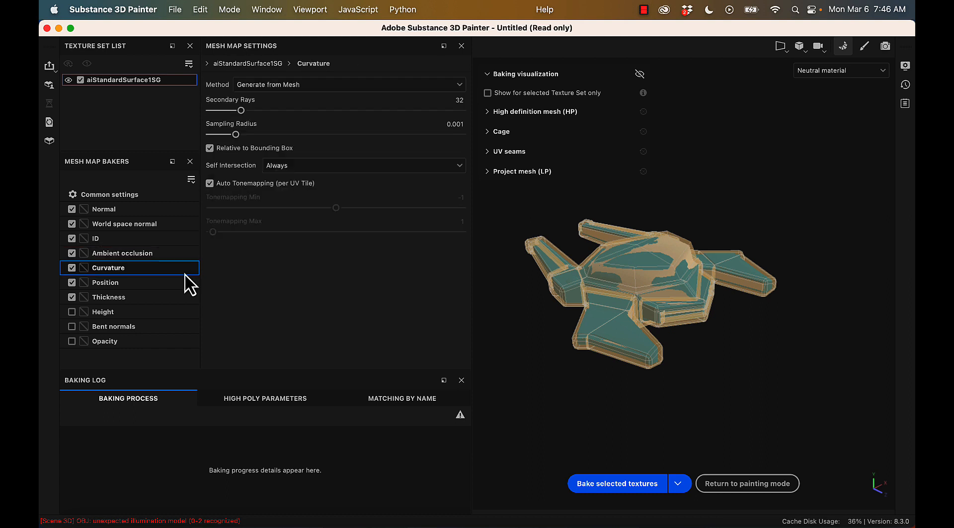
mouse_move(243, 116)
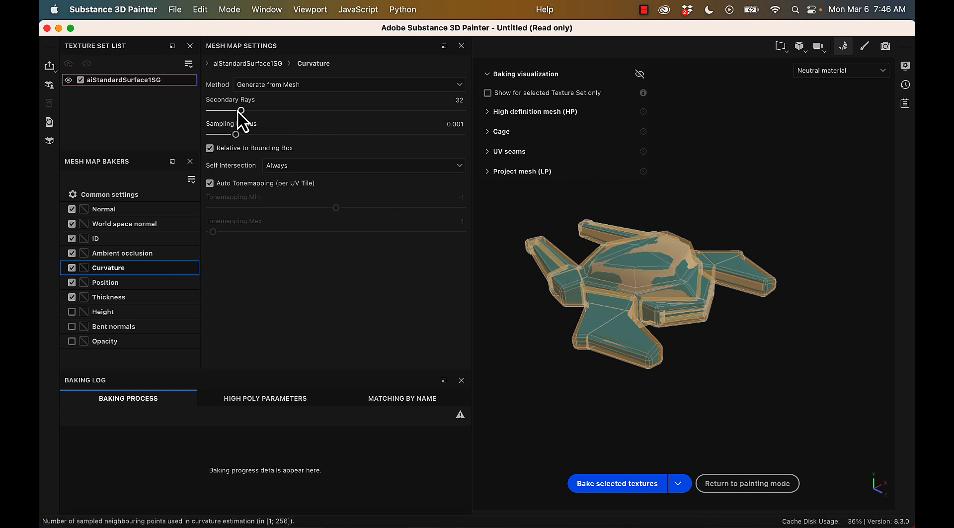
left_click_drag(239, 110, 256, 110)
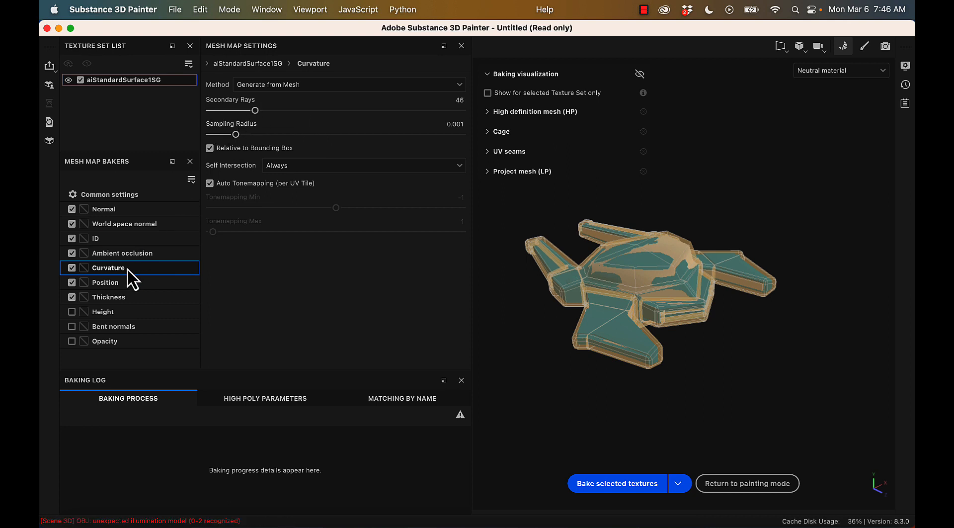
Enable the Height and Opacity bakers alongside the existing mesh maps.
left_click(110, 297)
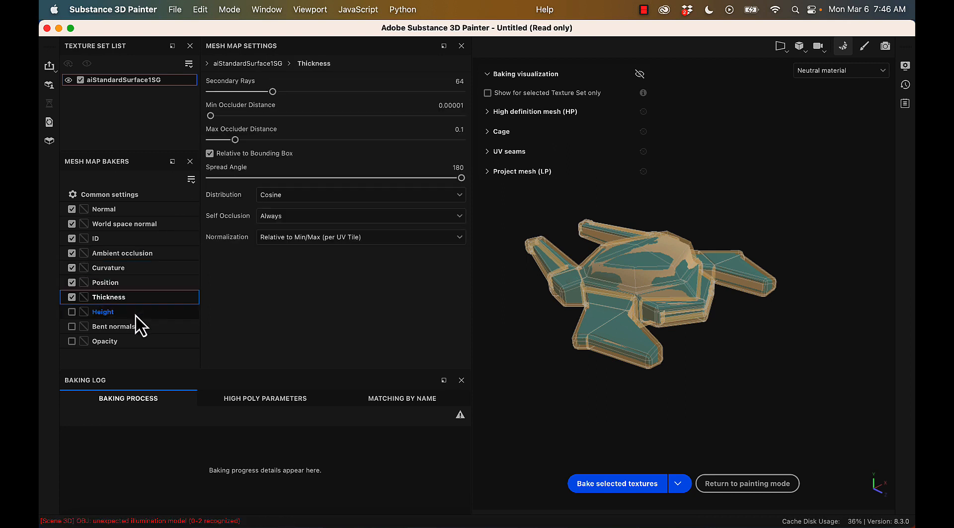
mouse_move(198, 308)
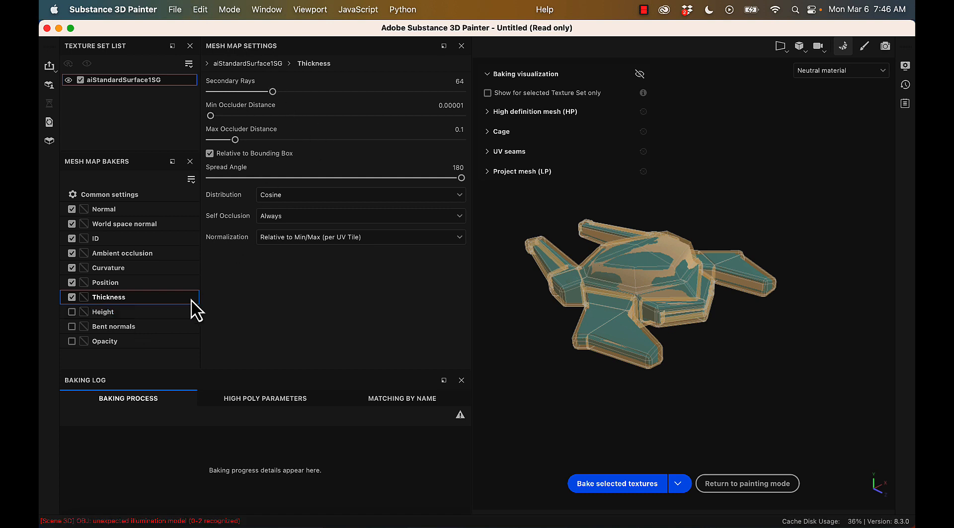
mouse_move(141, 322)
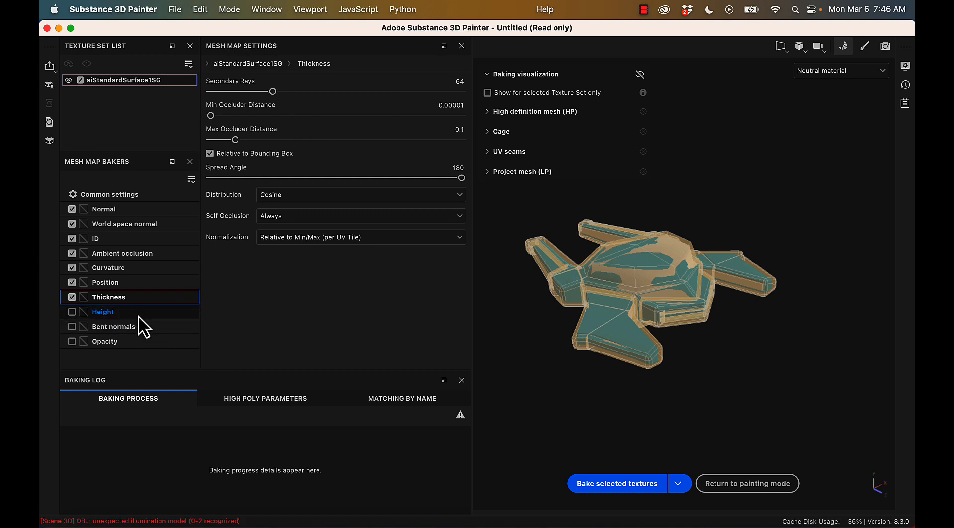
left_click(103, 311)
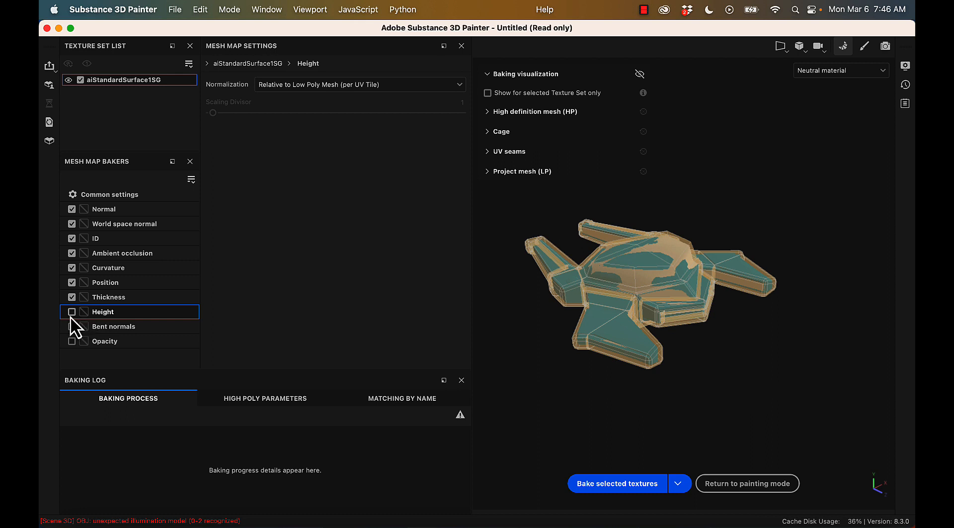
left_click(71, 311)
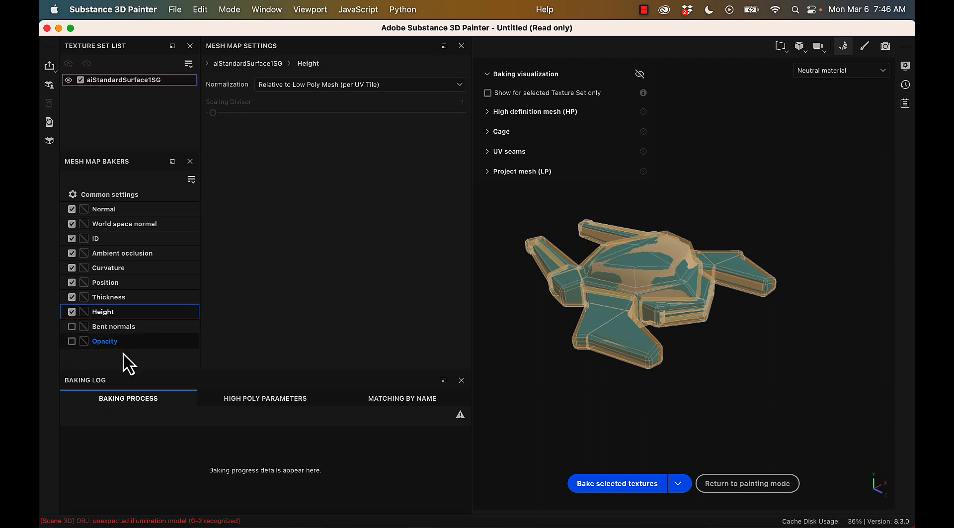
mouse_move(147, 322)
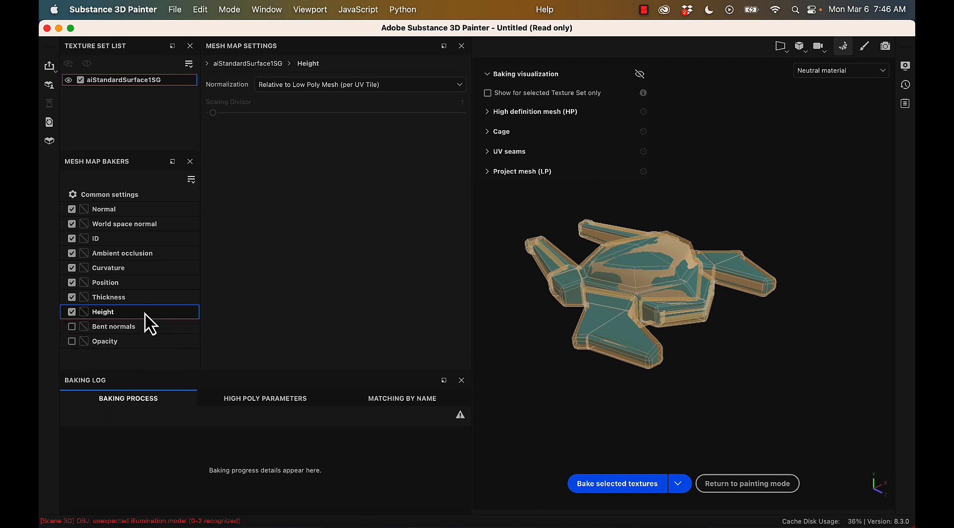
left_click(71, 340)
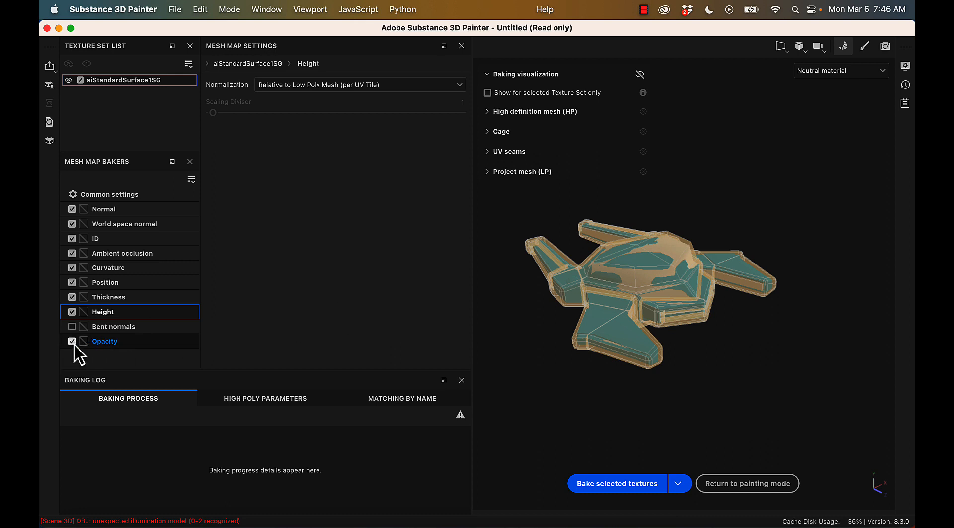
mouse_move(447, 322)
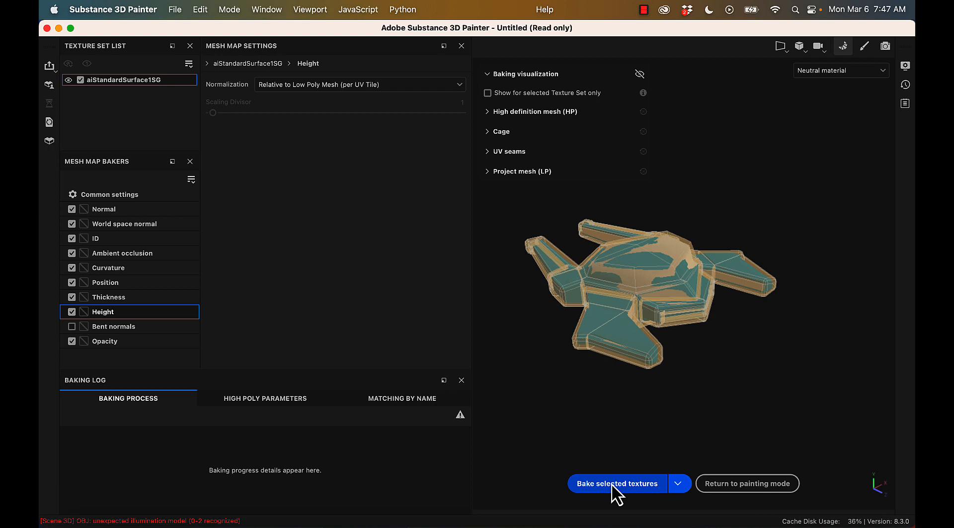
Bake all enabled mesh maps and wait for the log to finish.
left_click(618, 483)
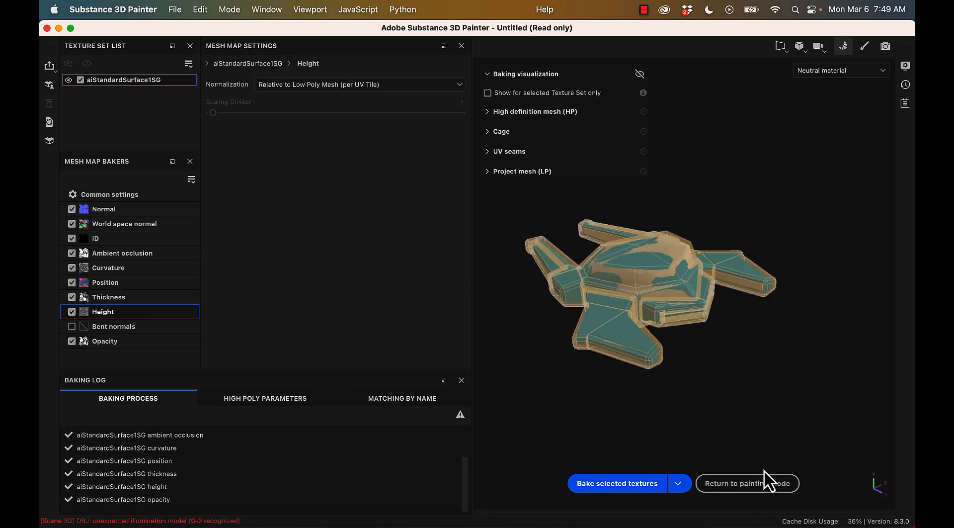
Return to painting mode and set the viewport layout to 3D only.
left_click(746, 483)
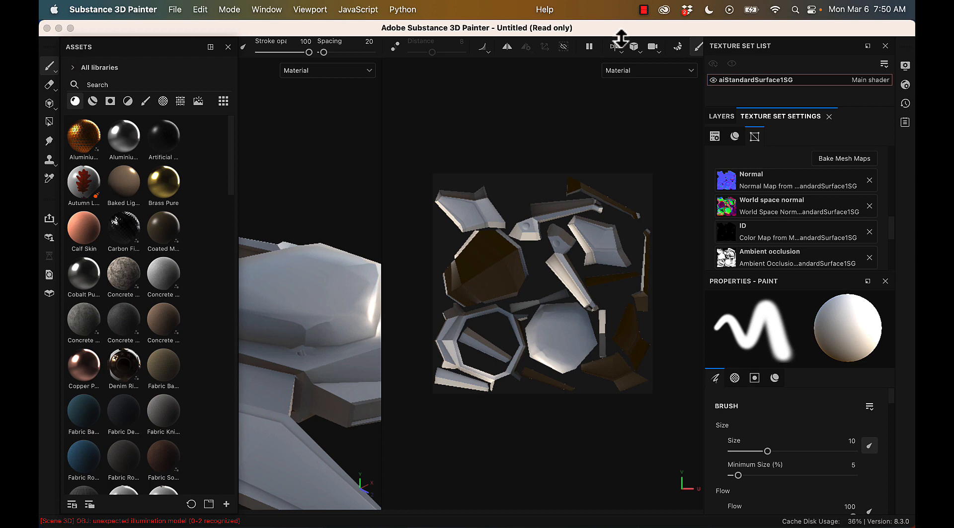
left_click(615, 47)
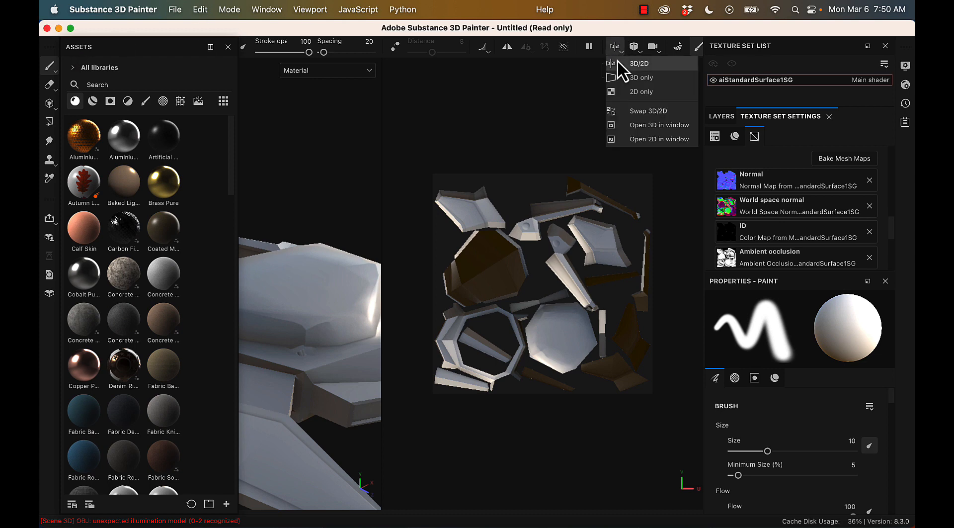
left_click(640, 78)
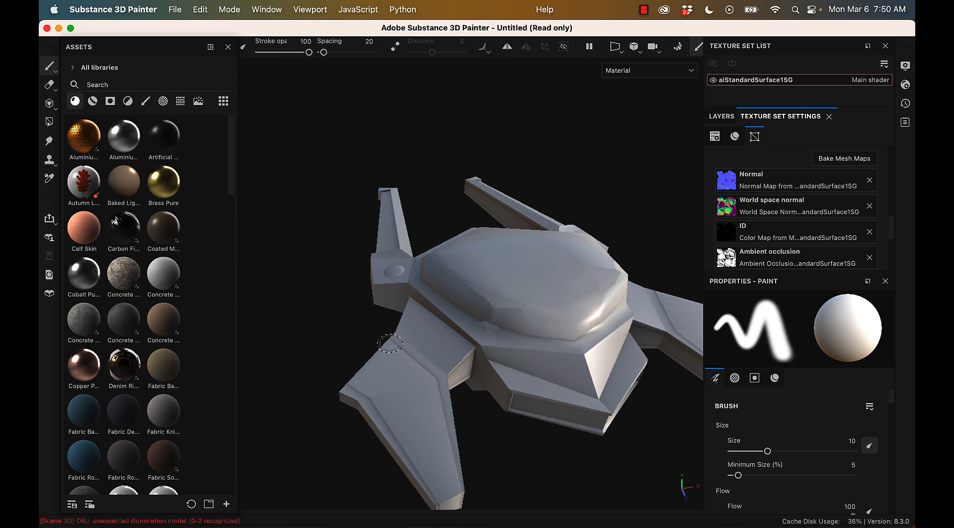
mouse_move(524, 319)
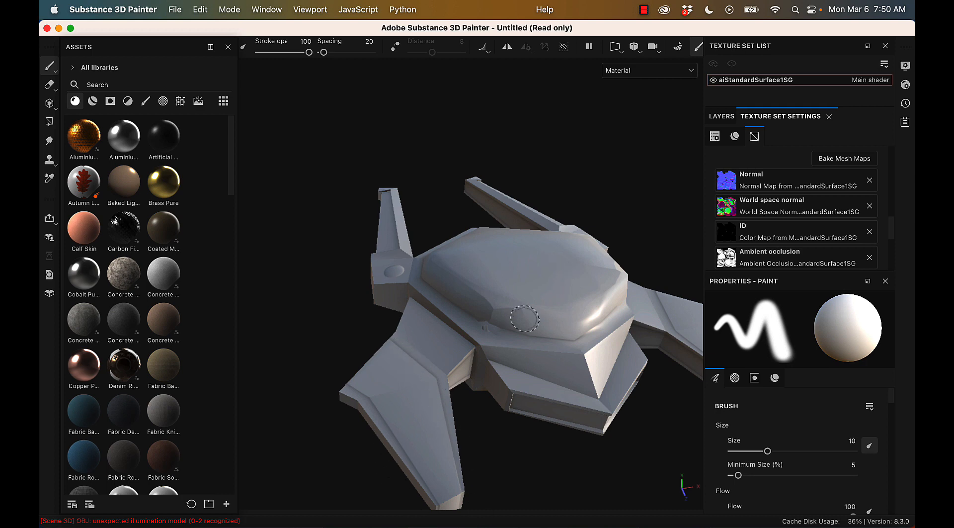